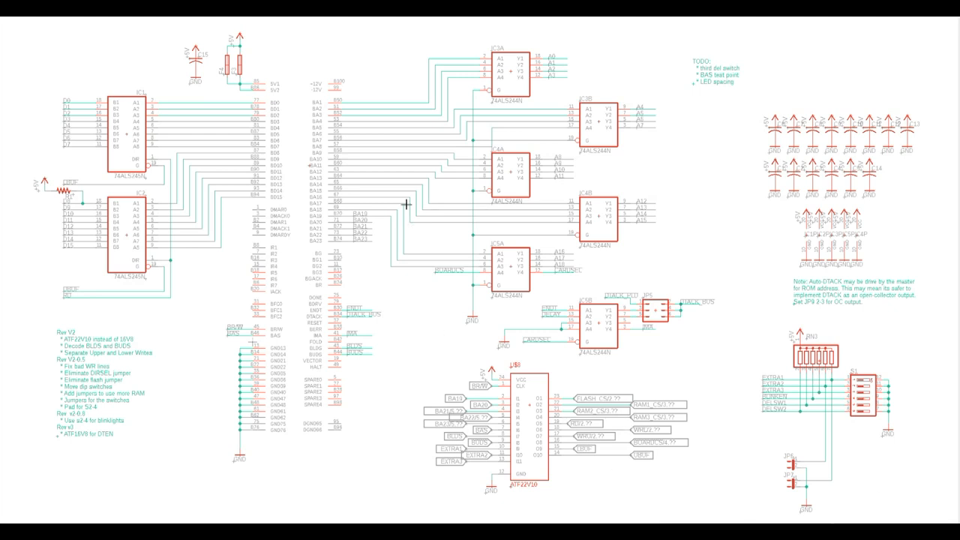
mouse_move(220, 186)
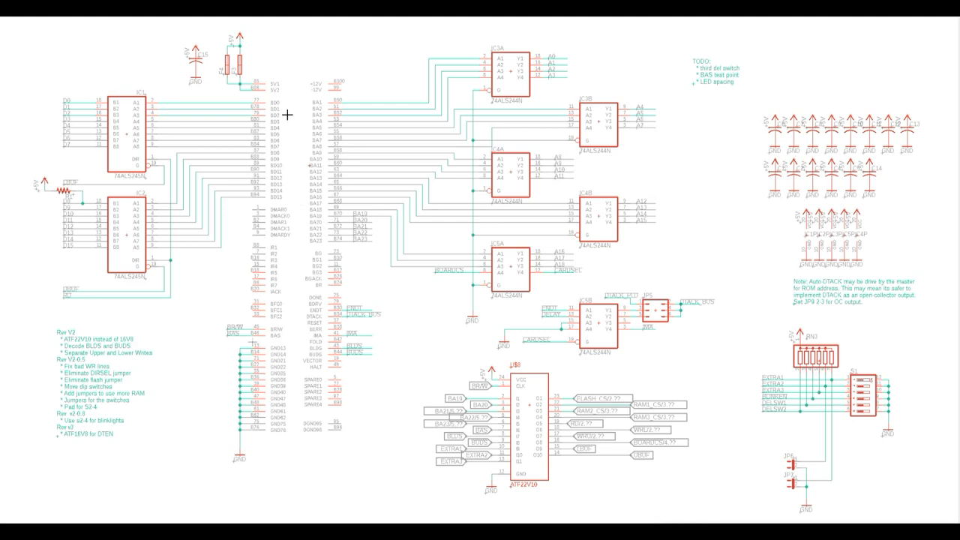
mouse_move(240, 128)
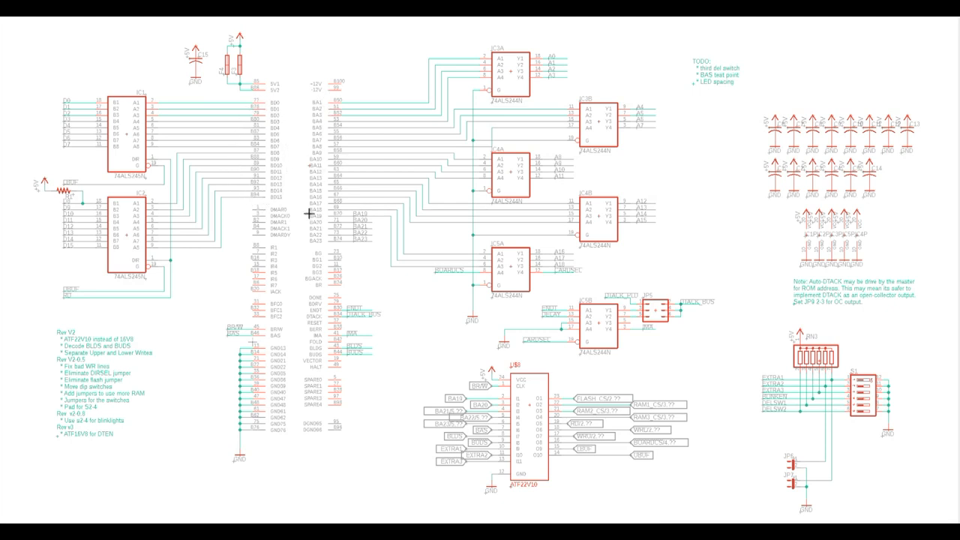
mouse_move(343, 243)
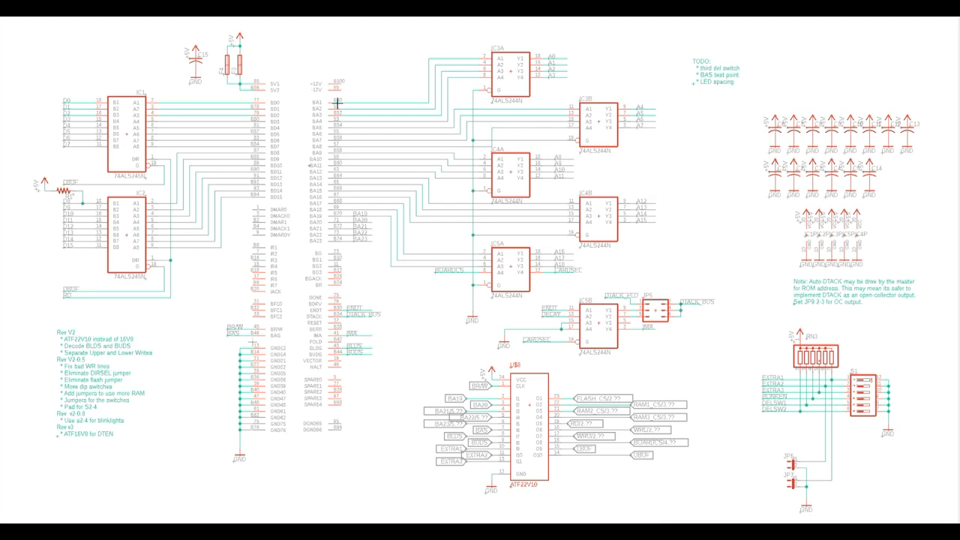
mouse_move(343, 133)
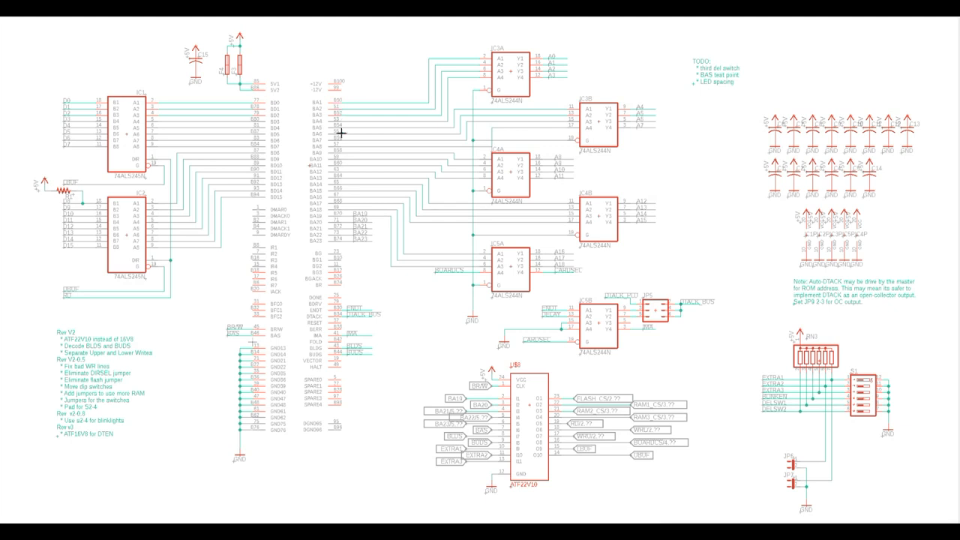
mouse_move(394, 198)
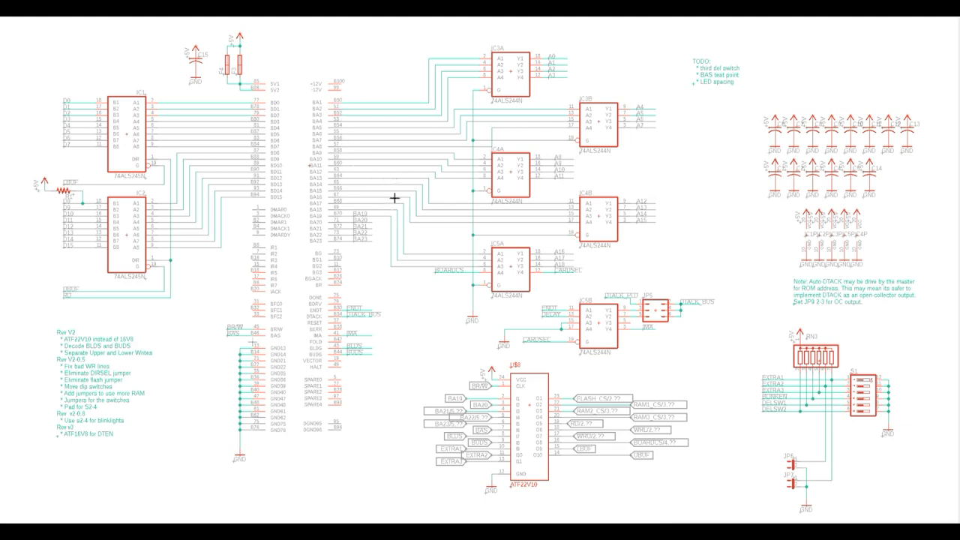
mouse_move(400, 344)
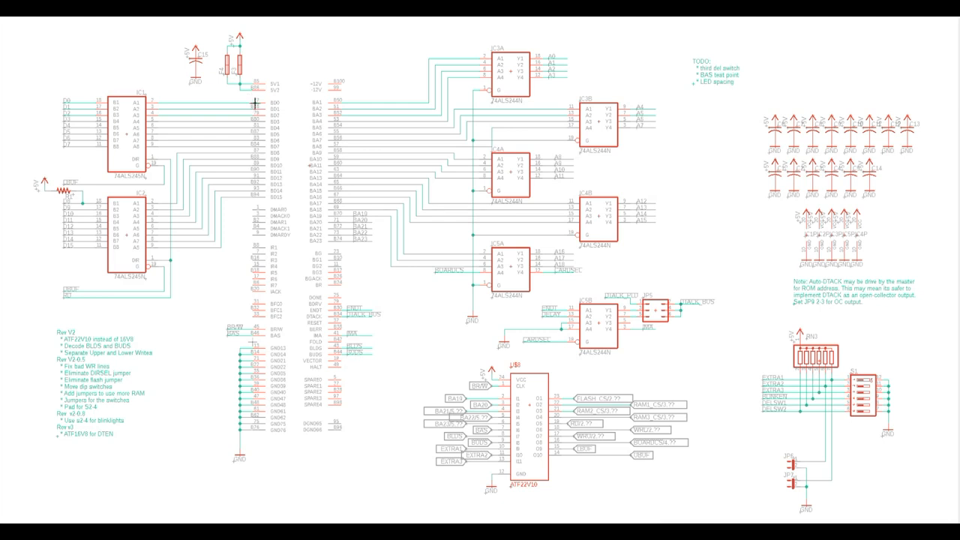
mouse_move(268, 186)
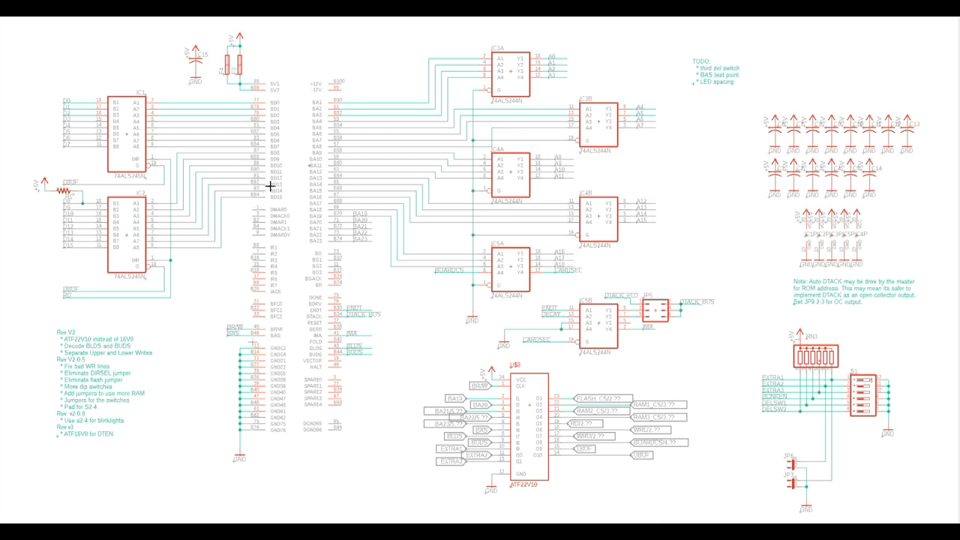
mouse_move(133, 144)
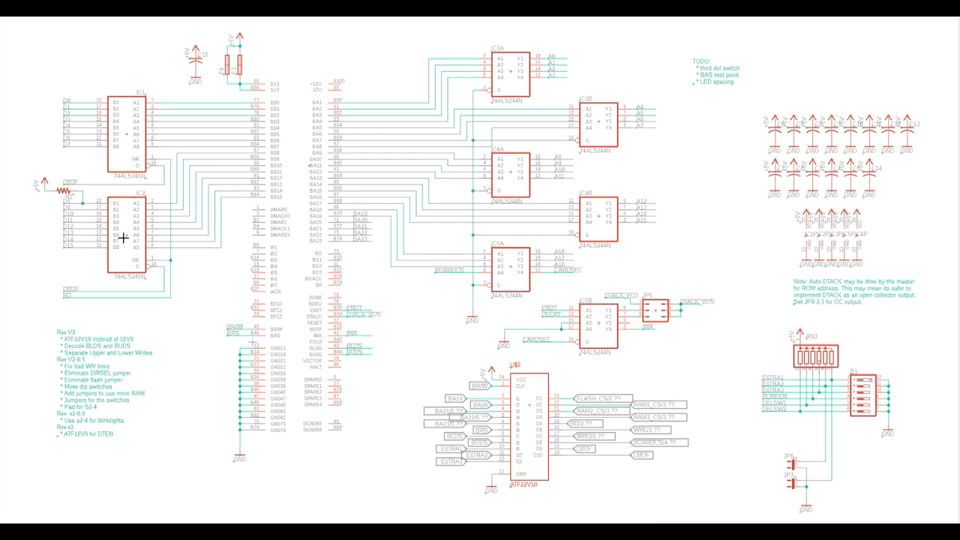
mouse_move(91, 252)
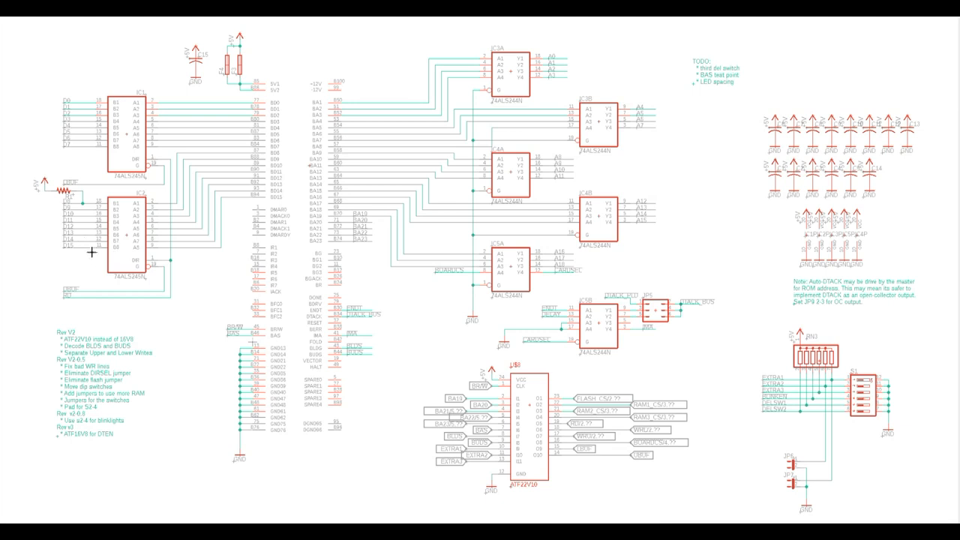
mouse_move(86, 292)
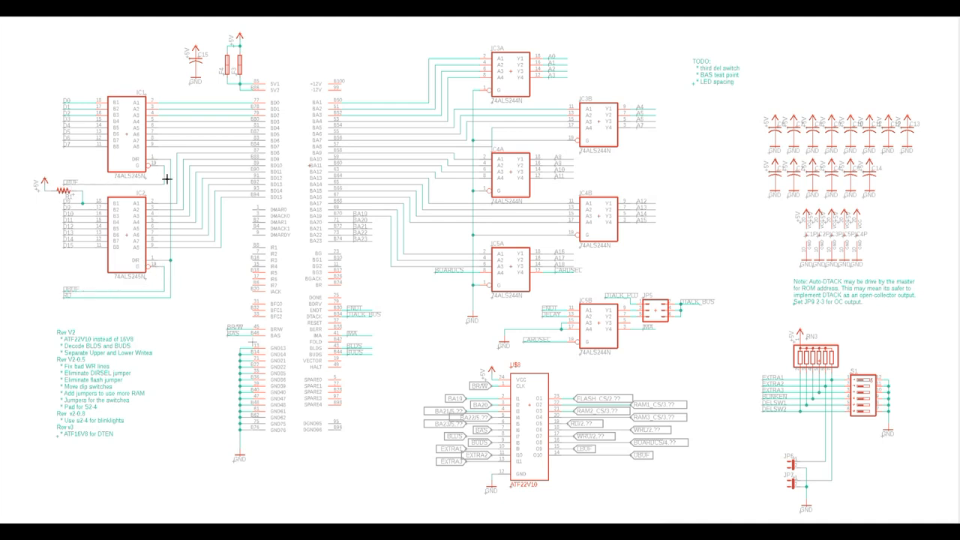
mouse_move(108, 278)
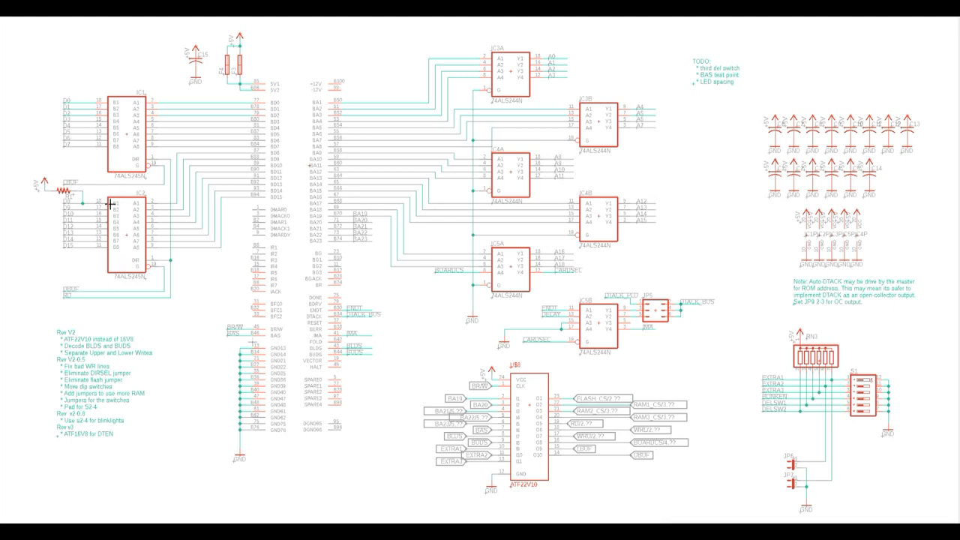
mouse_move(117, 219)
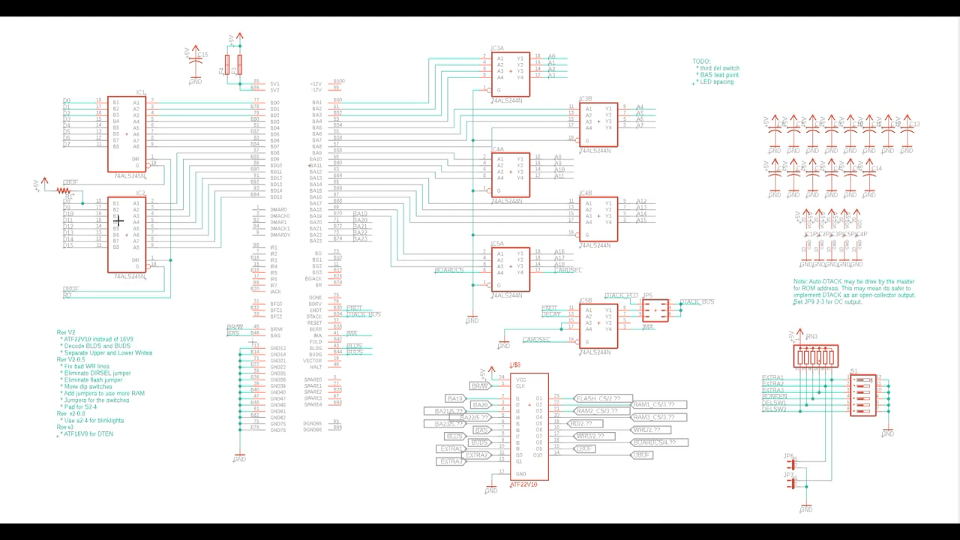
mouse_move(52, 312)
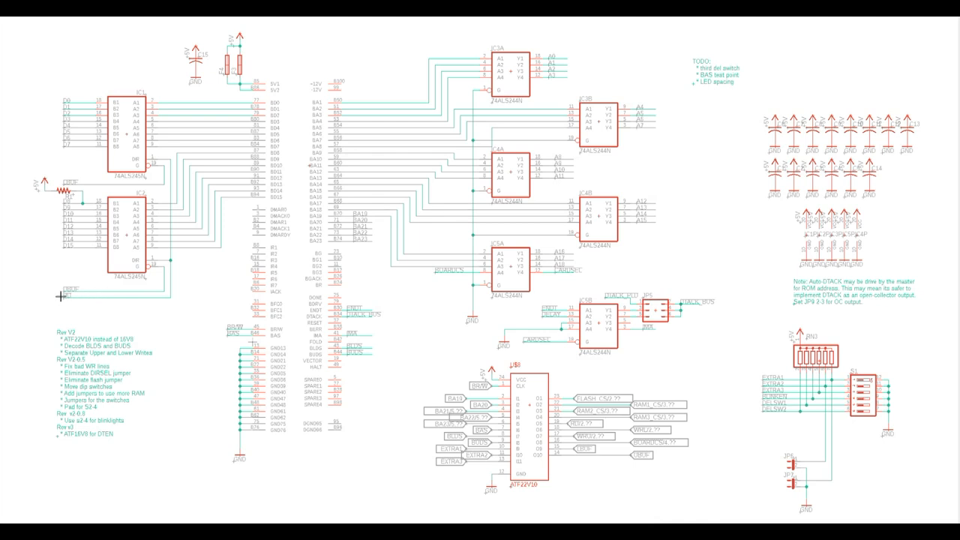
mouse_move(163, 261)
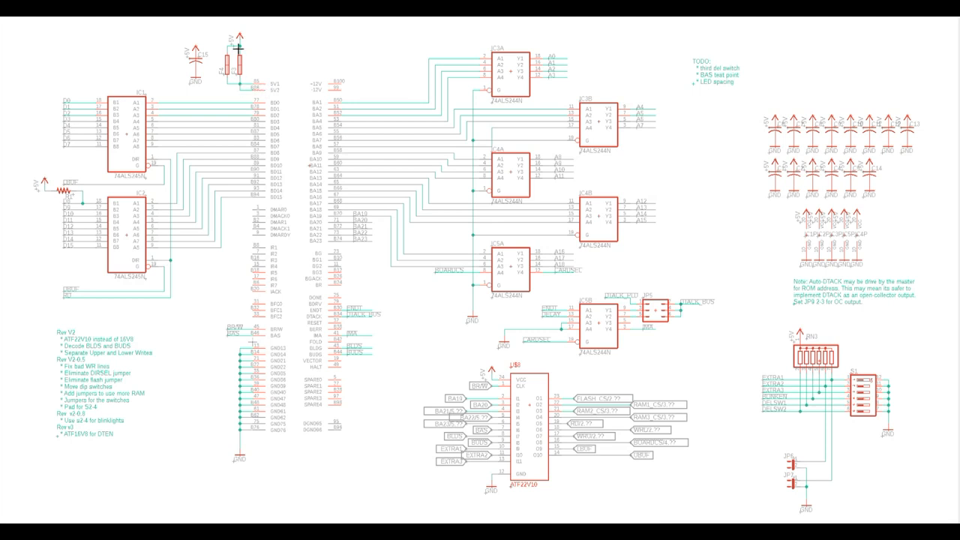
mouse_move(255, 92)
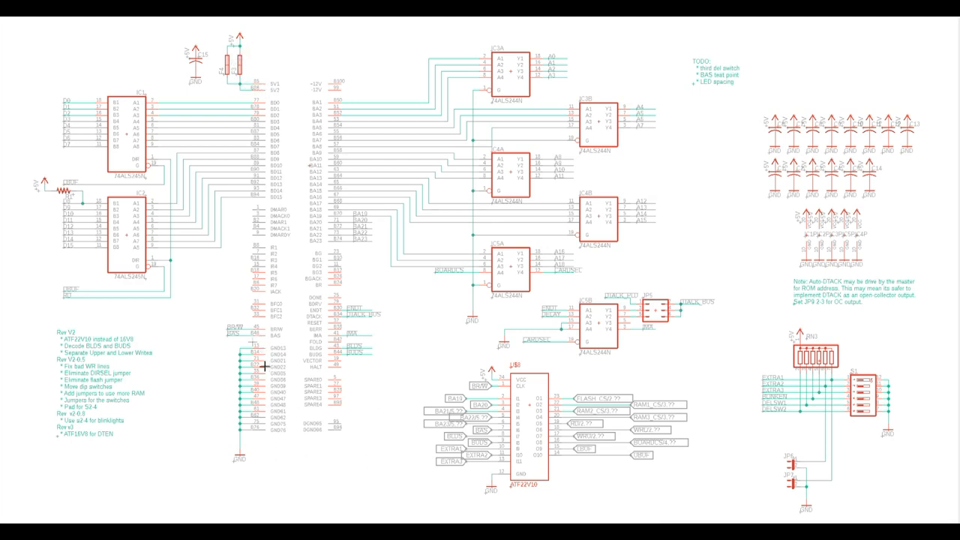
mouse_move(229, 330)
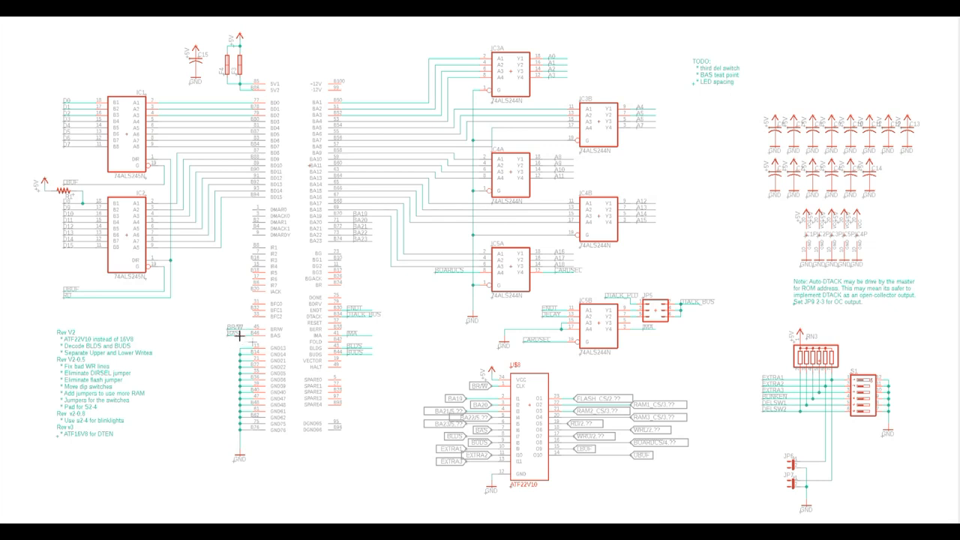
mouse_move(351, 127)
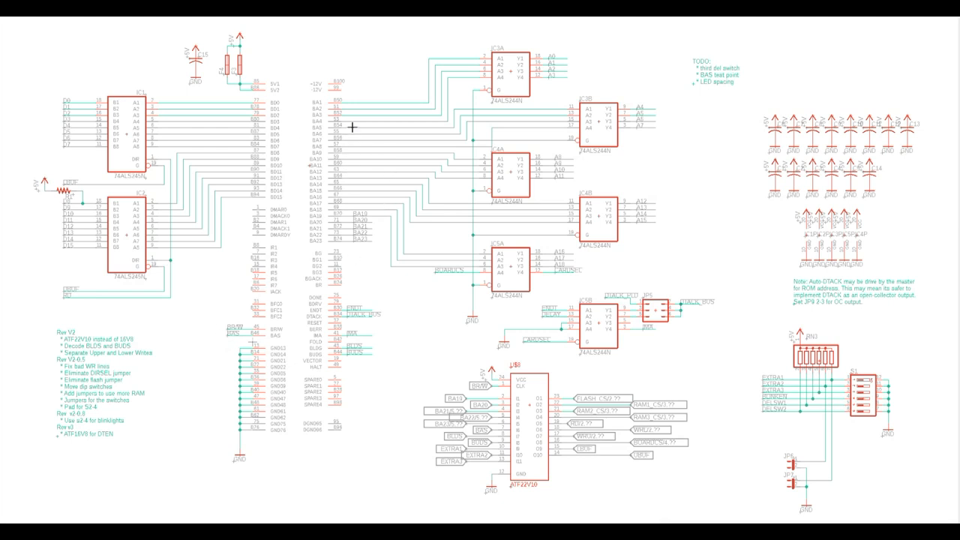
mouse_move(348, 96)
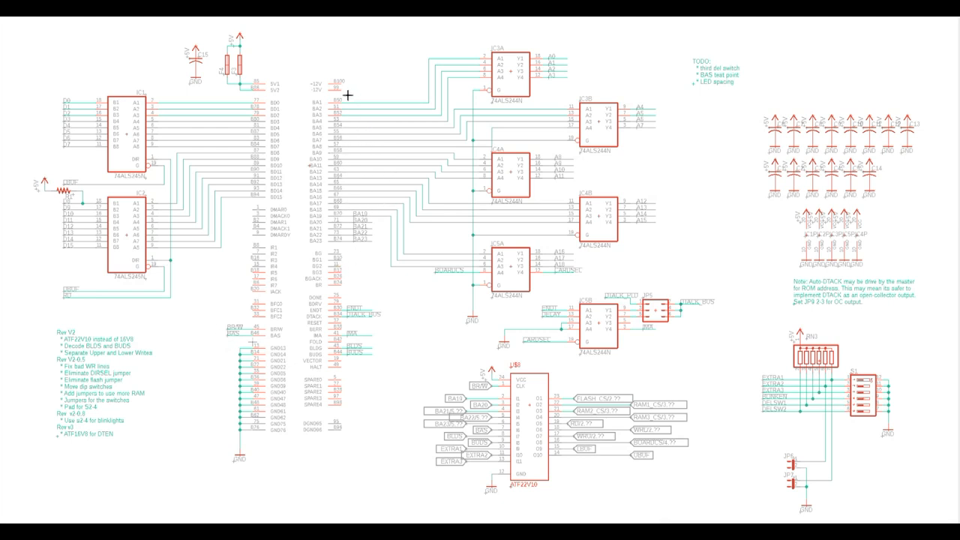
mouse_move(338, 201)
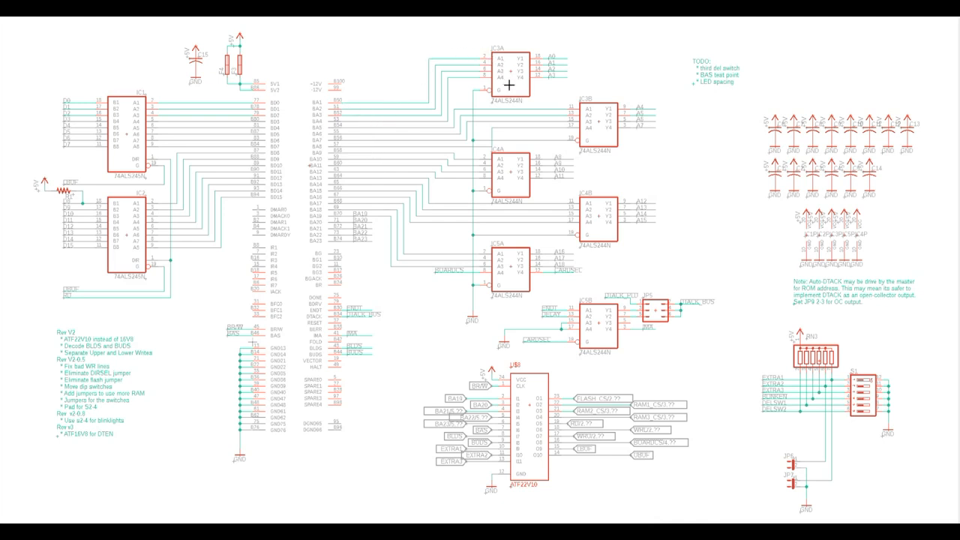
mouse_move(592, 138)
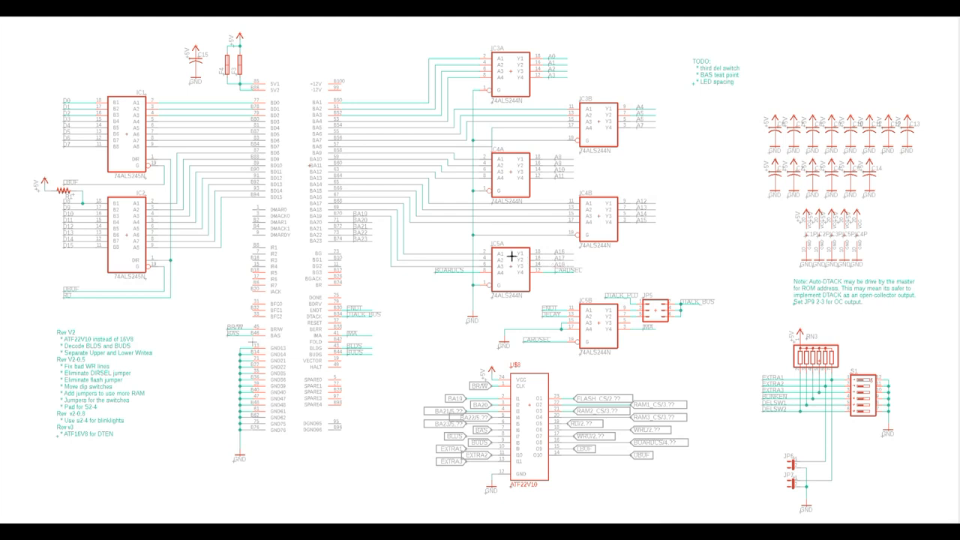
mouse_move(550, 205)
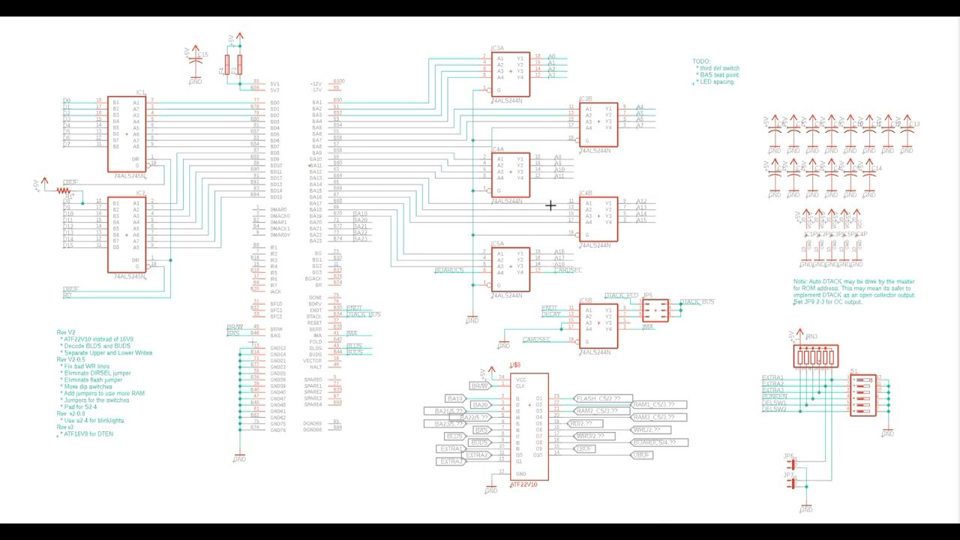
mouse_move(478, 273)
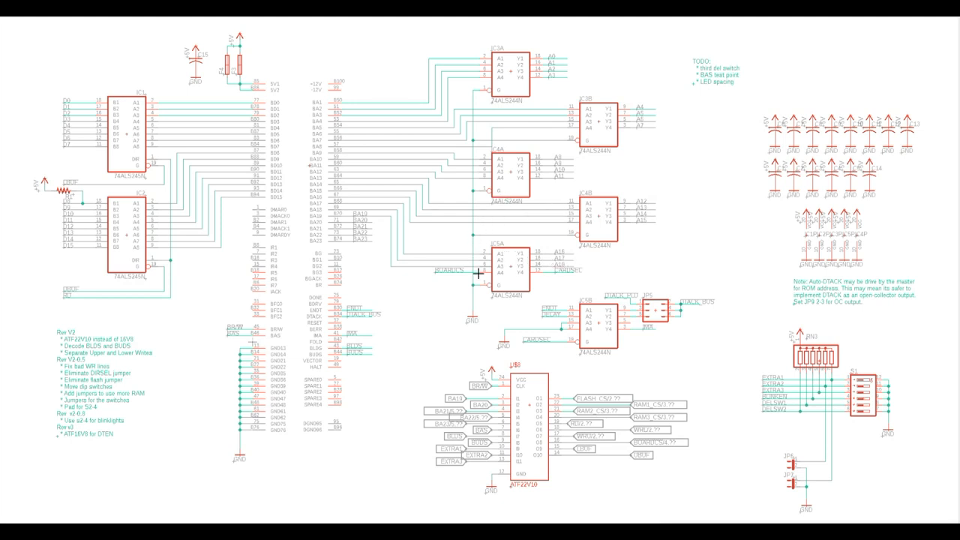
mouse_move(472, 339)
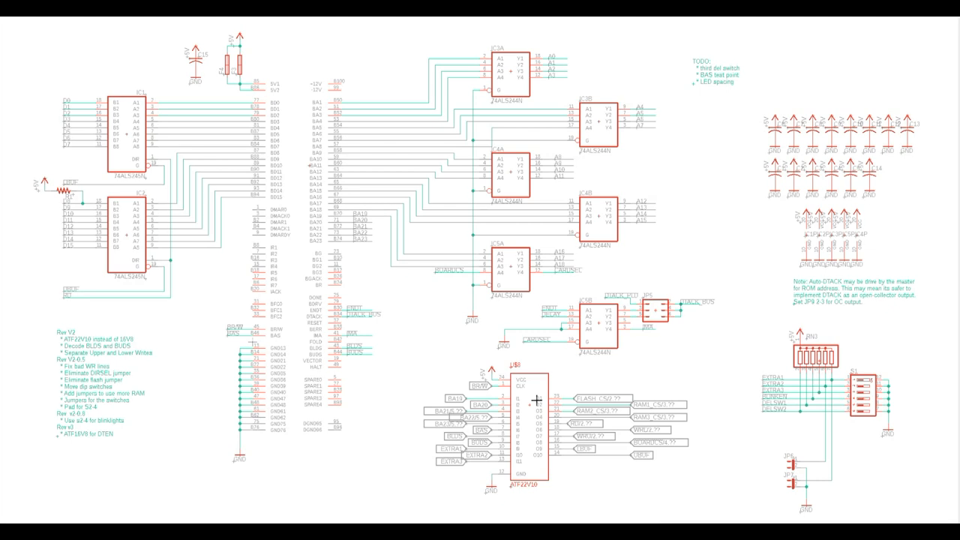
mouse_move(537, 405)
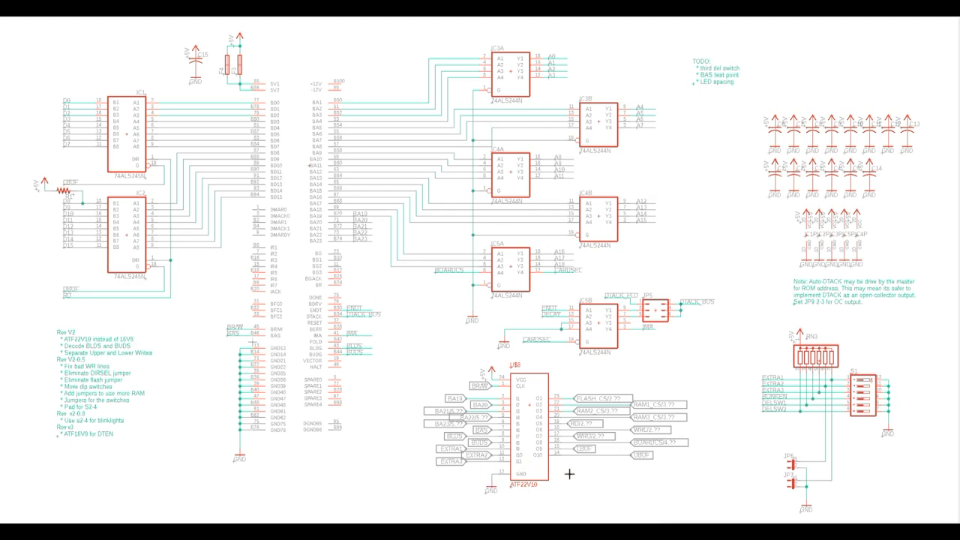
mouse_move(510, 433)
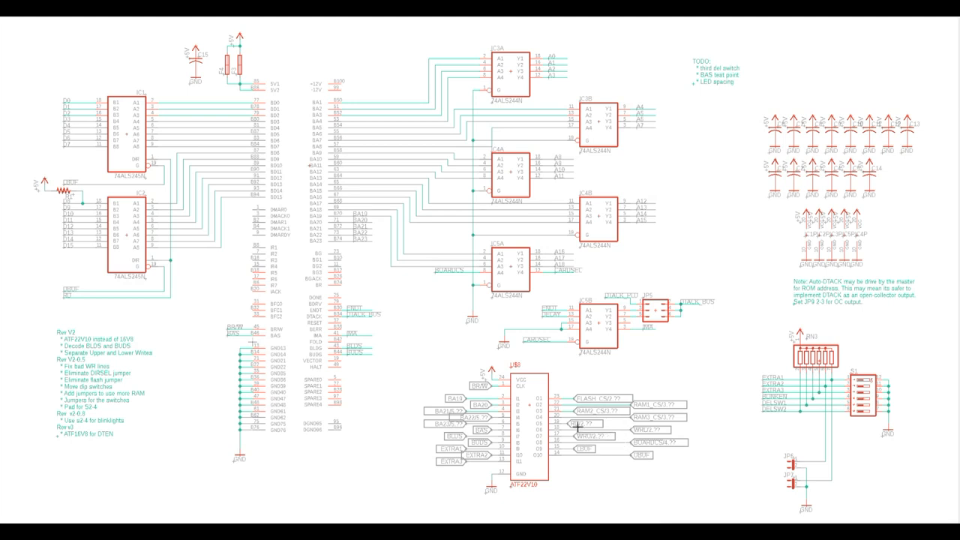
mouse_move(575, 426)
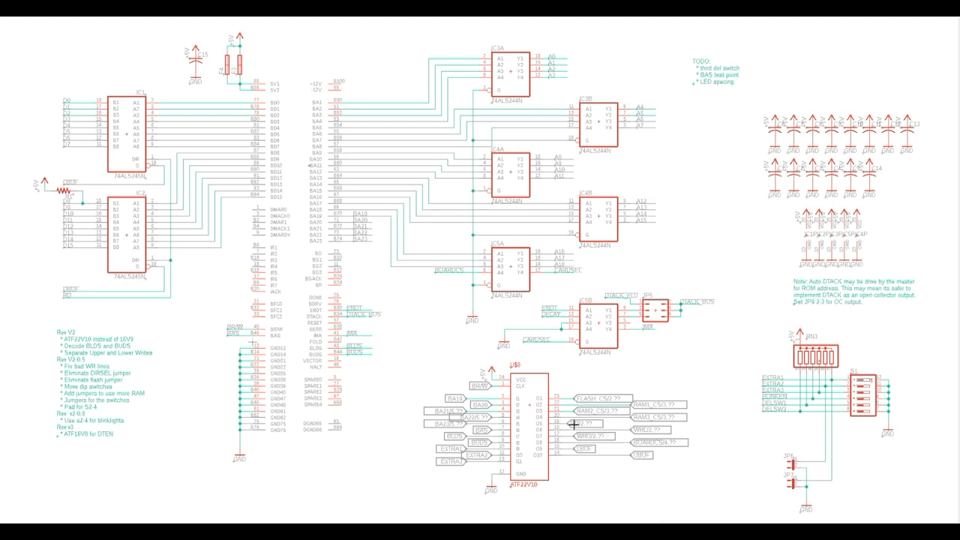
mouse_move(624, 381)
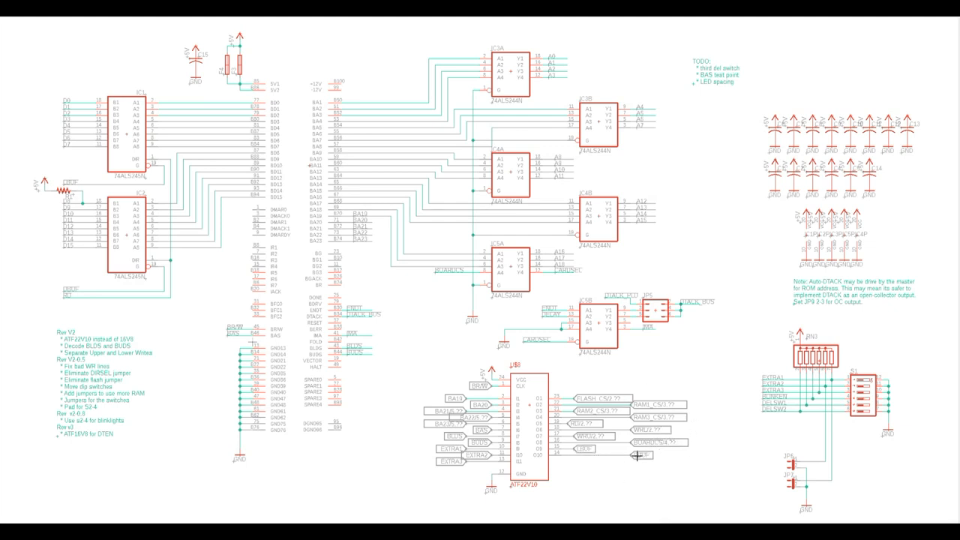
mouse_move(671, 349)
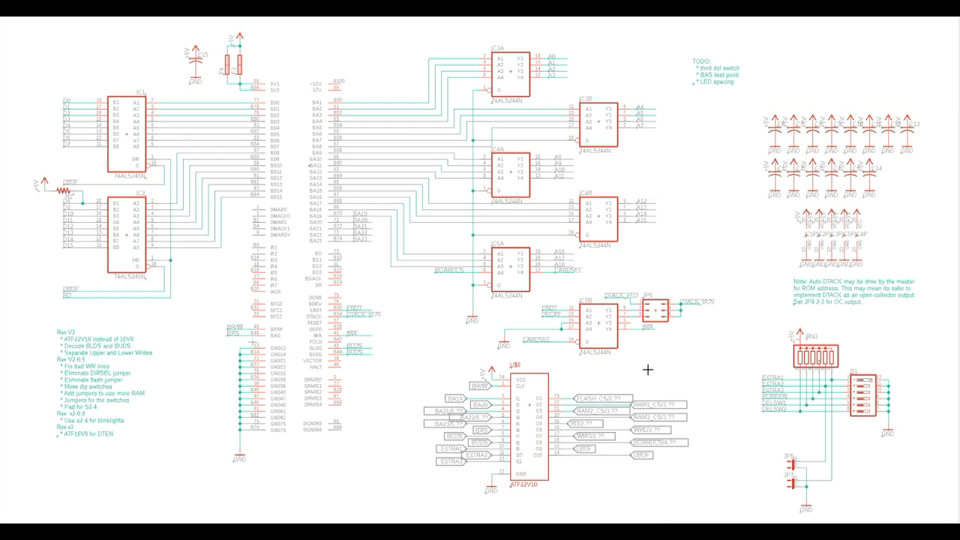
mouse_move(504, 287)
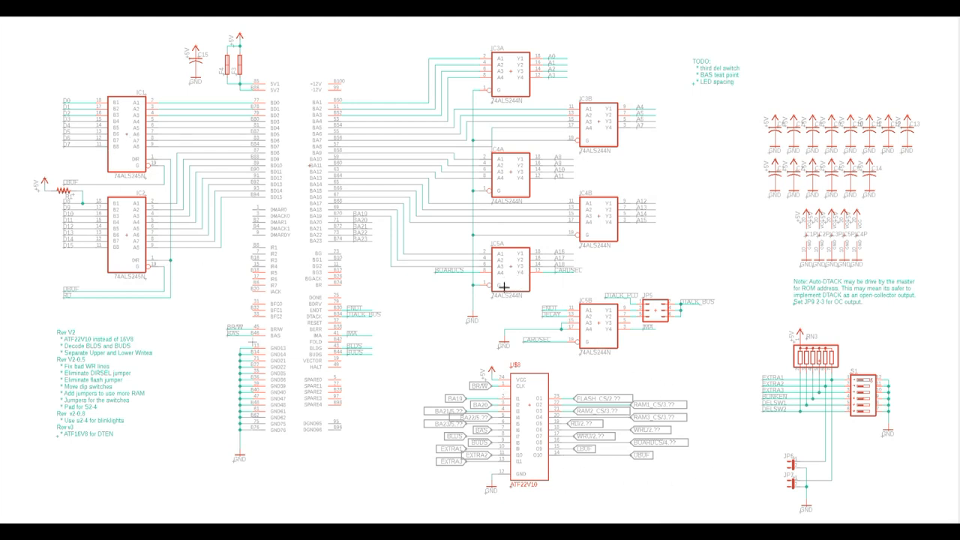
mouse_move(533, 278)
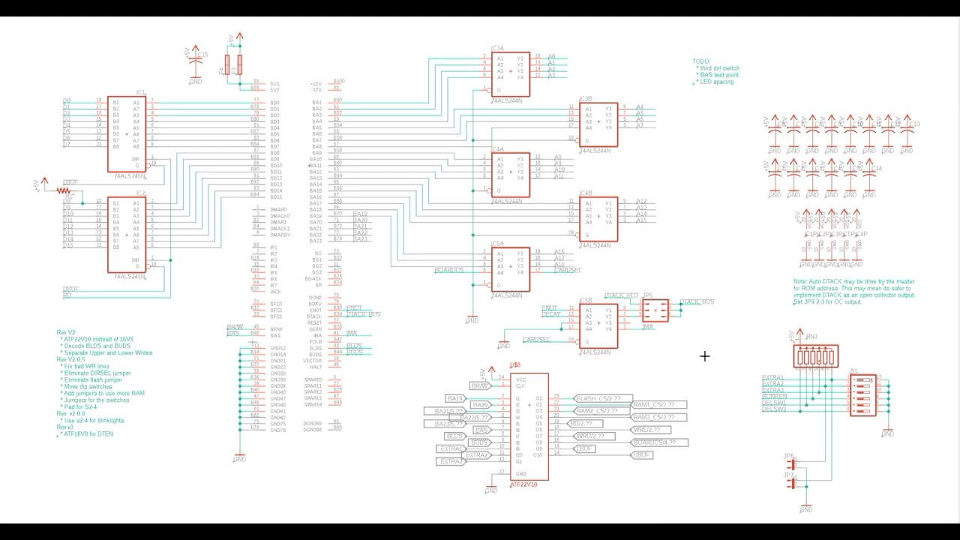
mouse_move(560, 273)
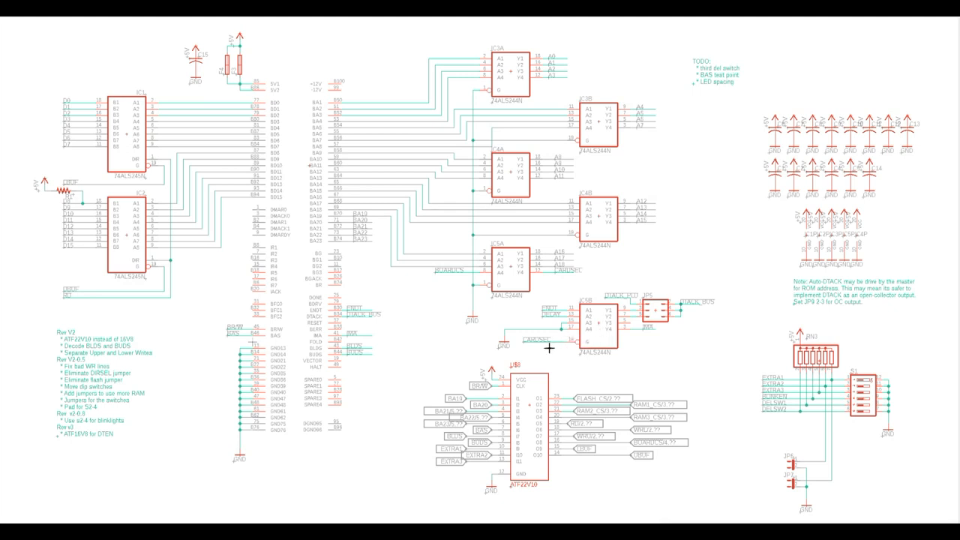
mouse_move(525, 423)
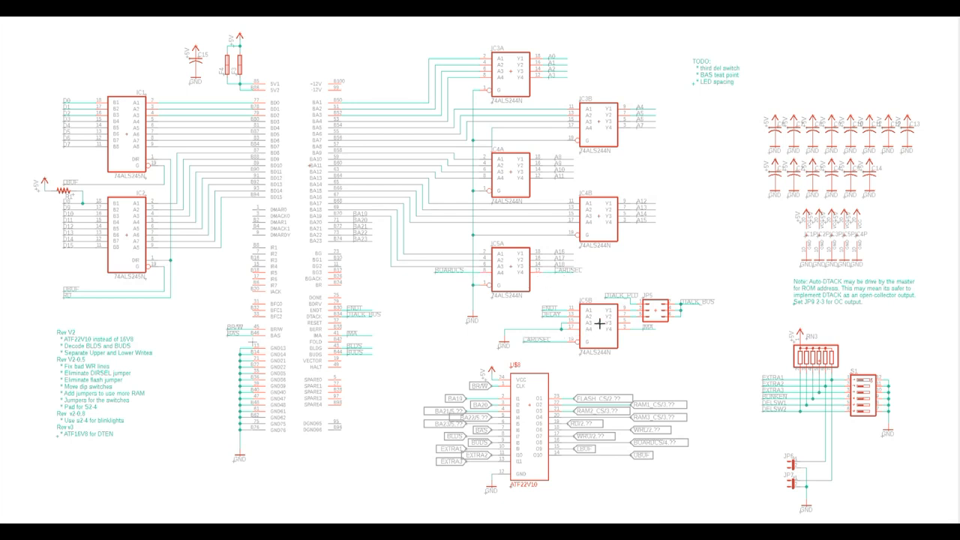
mouse_move(555, 307)
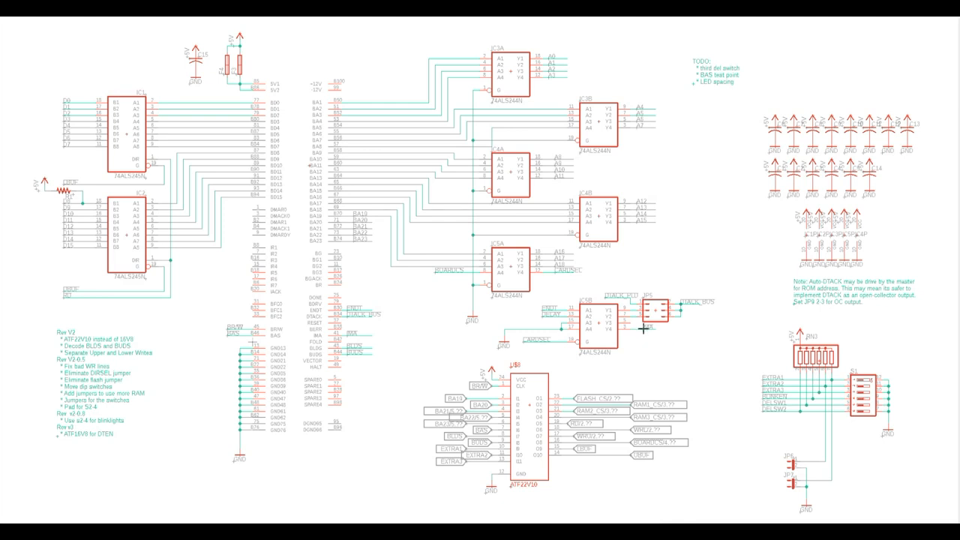
mouse_move(580, 346)
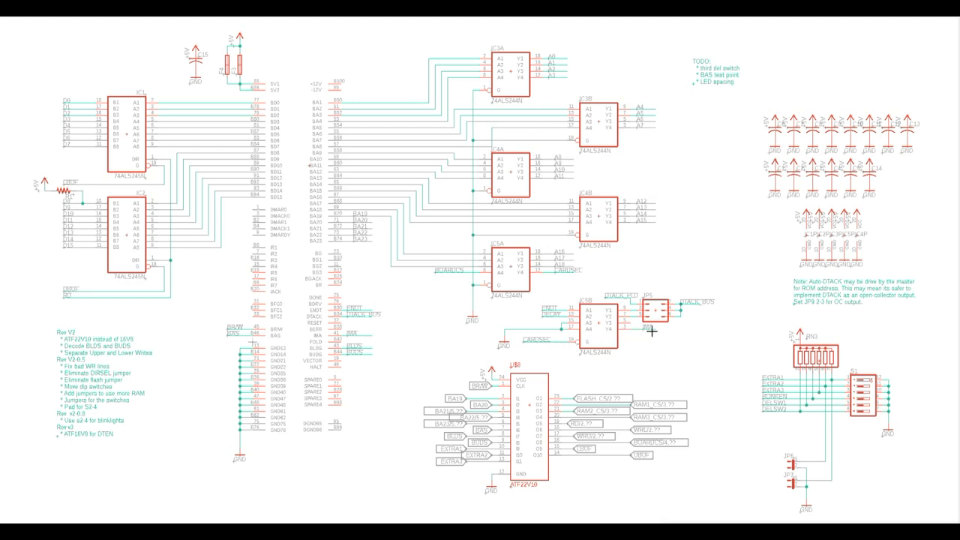
mouse_move(651, 345)
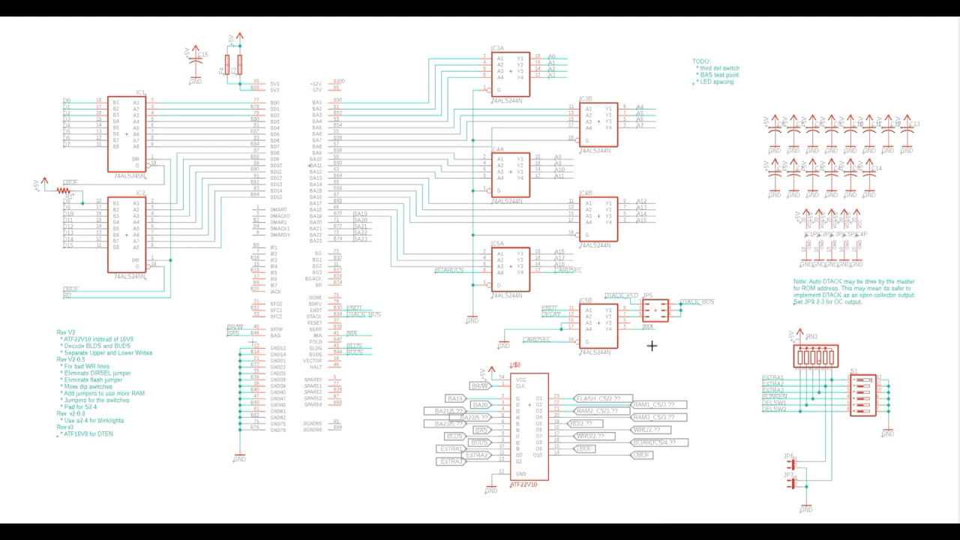
mouse_move(684, 306)
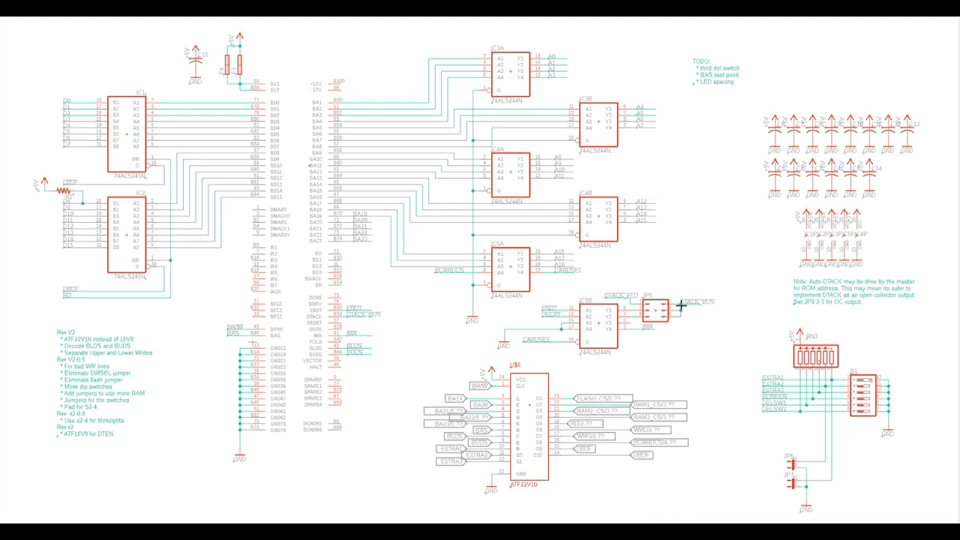
mouse_move(707, 306)
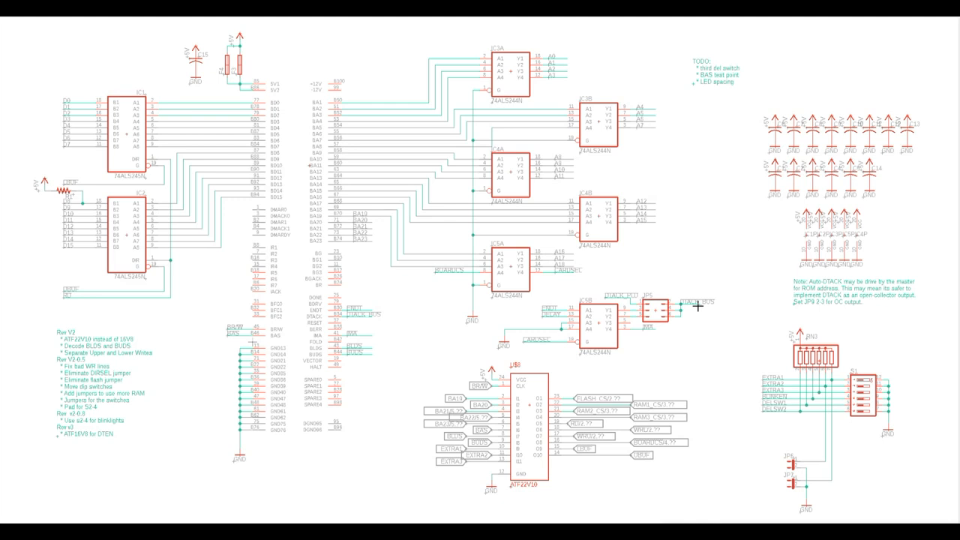
mouse_move(694, 306)
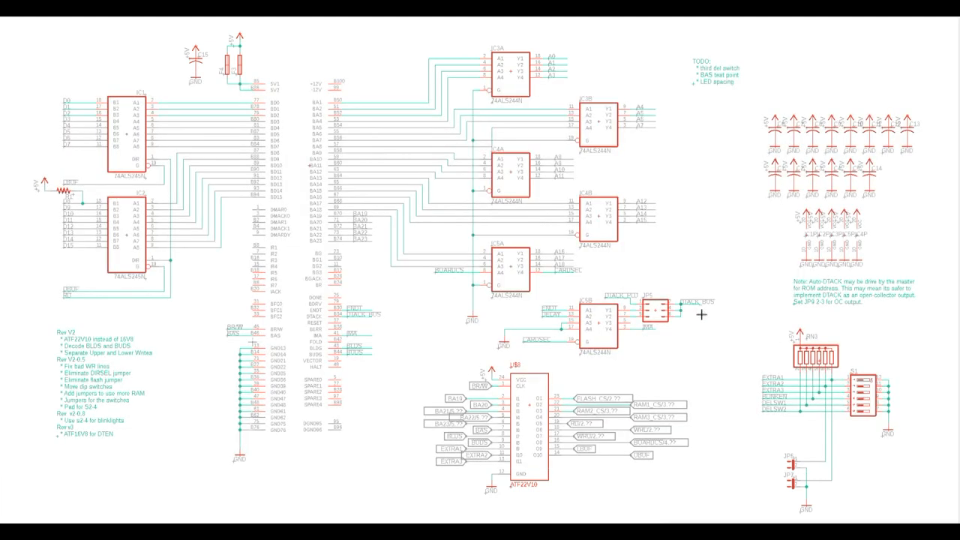
mouse_move(688, 306)
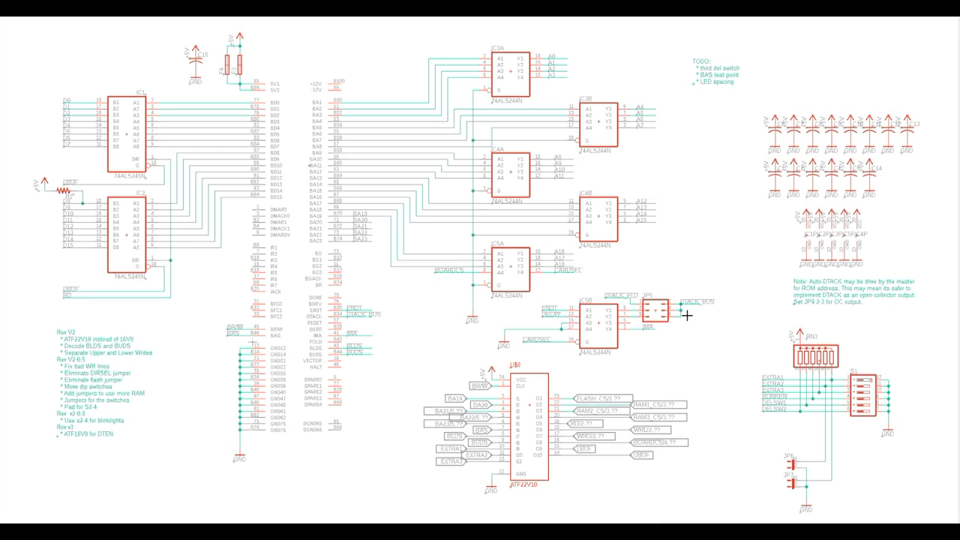
mouse_move(717, 330)
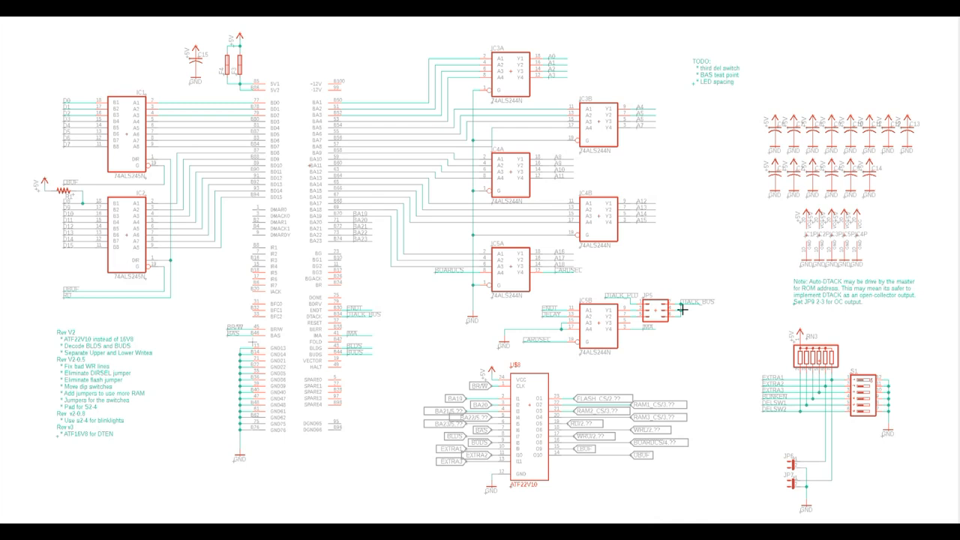
mouse_move(554, 304)
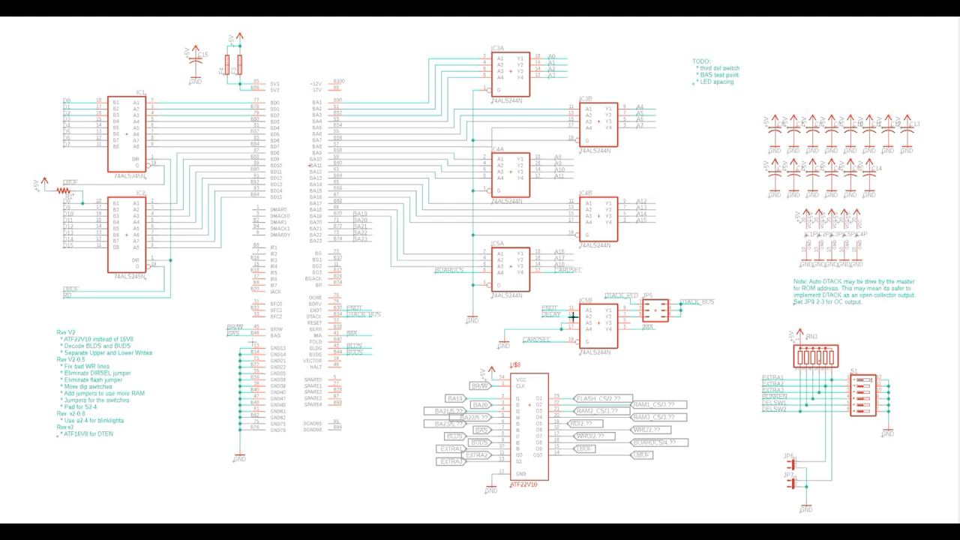
mouse_move(681, 310)
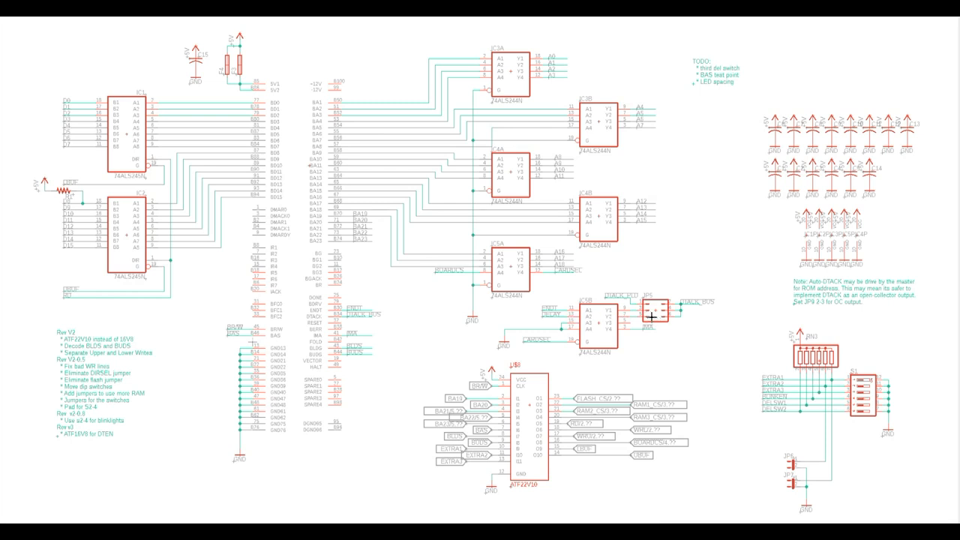
mouse_move(656, 306)
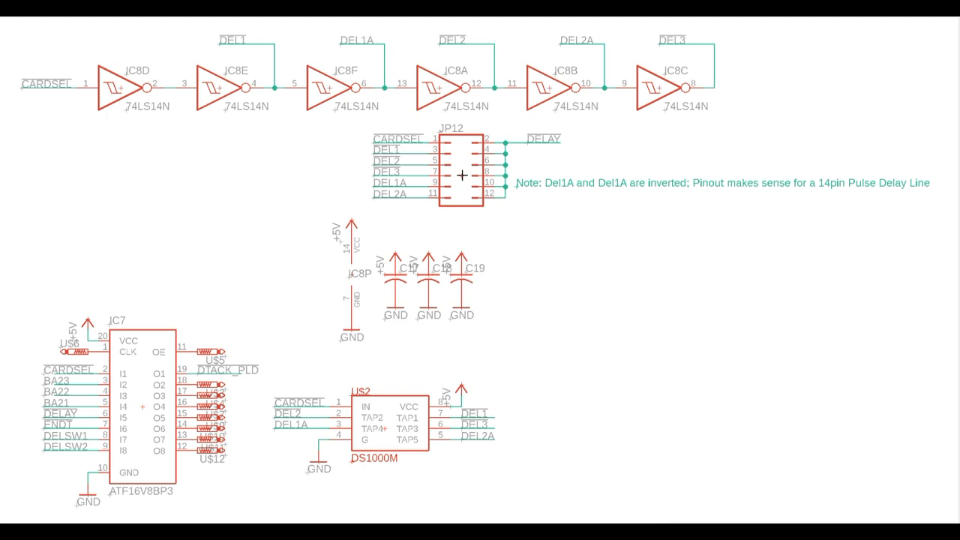
mouse_move(157, 425)
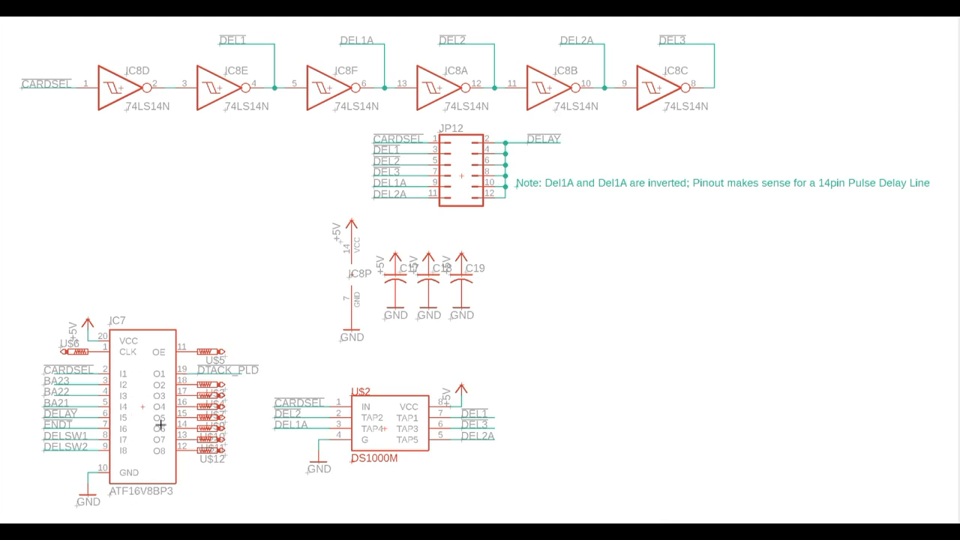
mouse_move(146, 396)
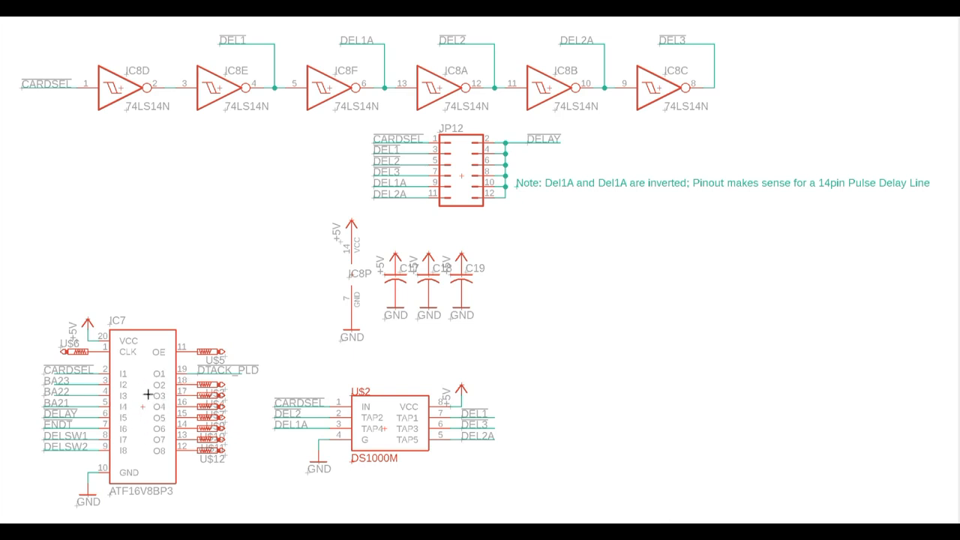
mouse_move(118, 384)
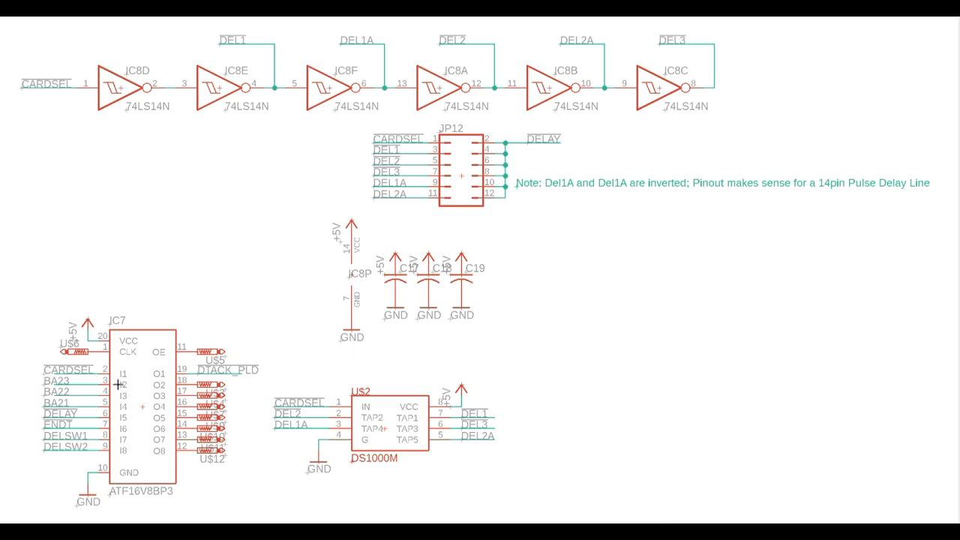
mouse_move(78, 415)
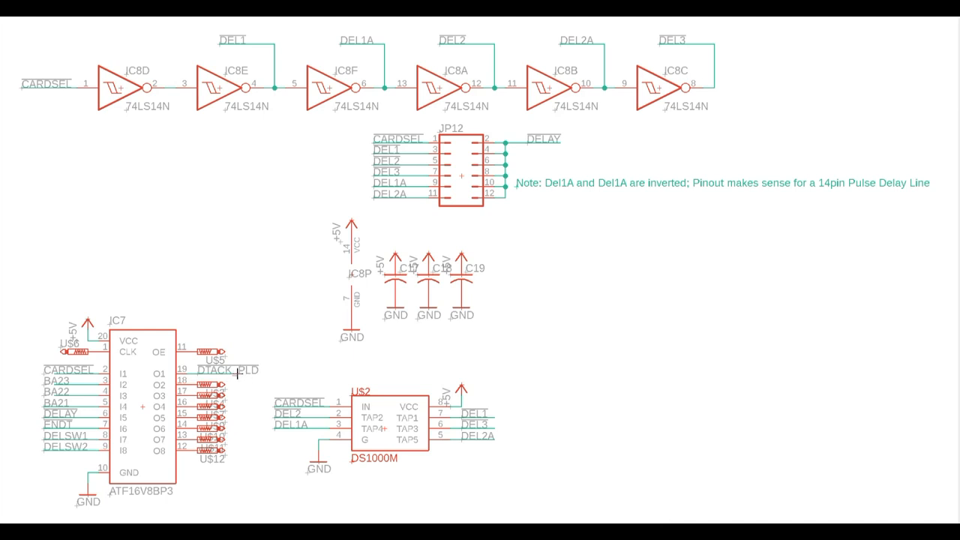
mouse_move(225, 382)
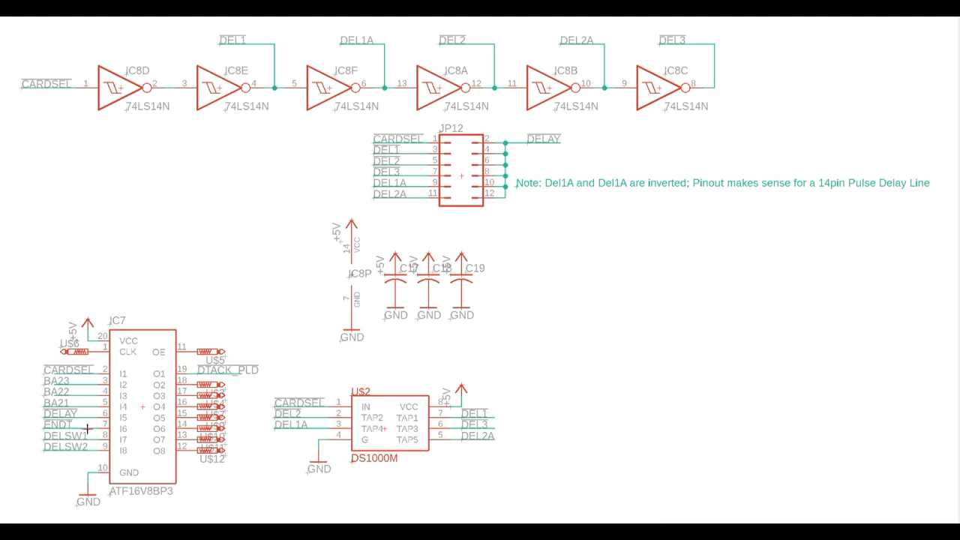
mouse_move(106, 428)
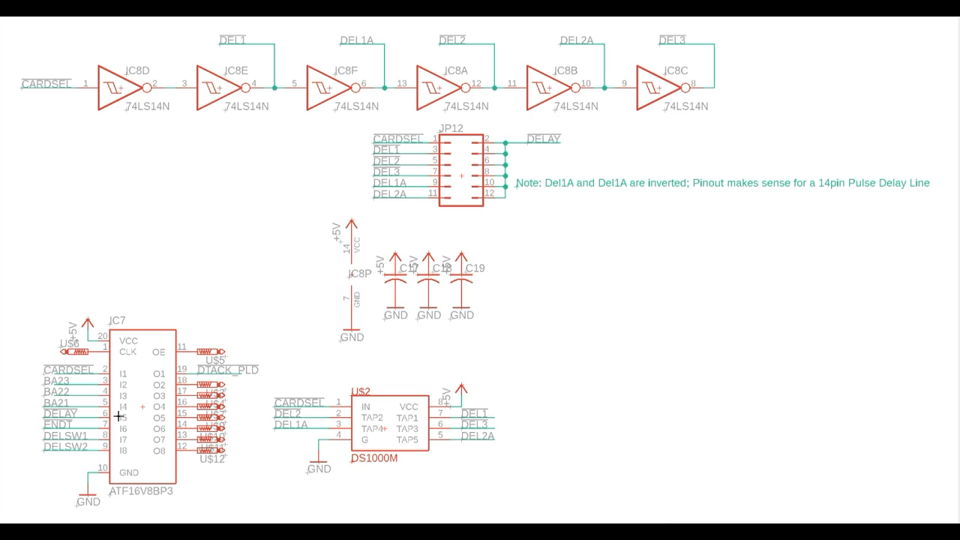
mouse_move(134, 88)
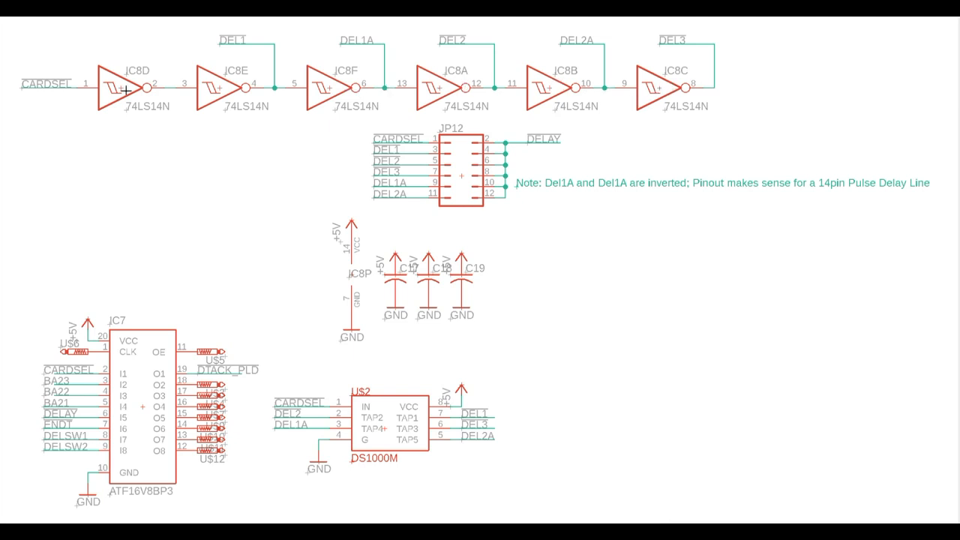
mouse_move(105, 61)
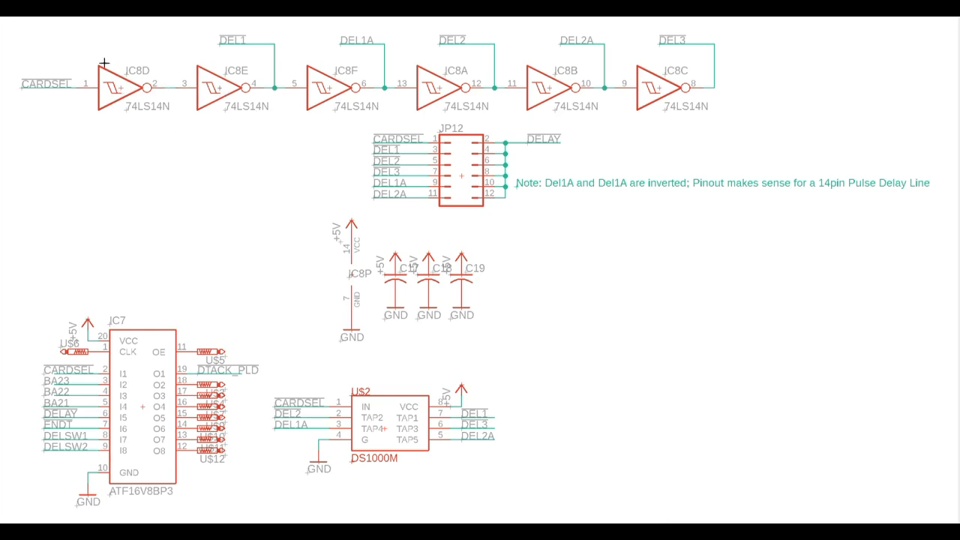
mouse_move(348, 83)
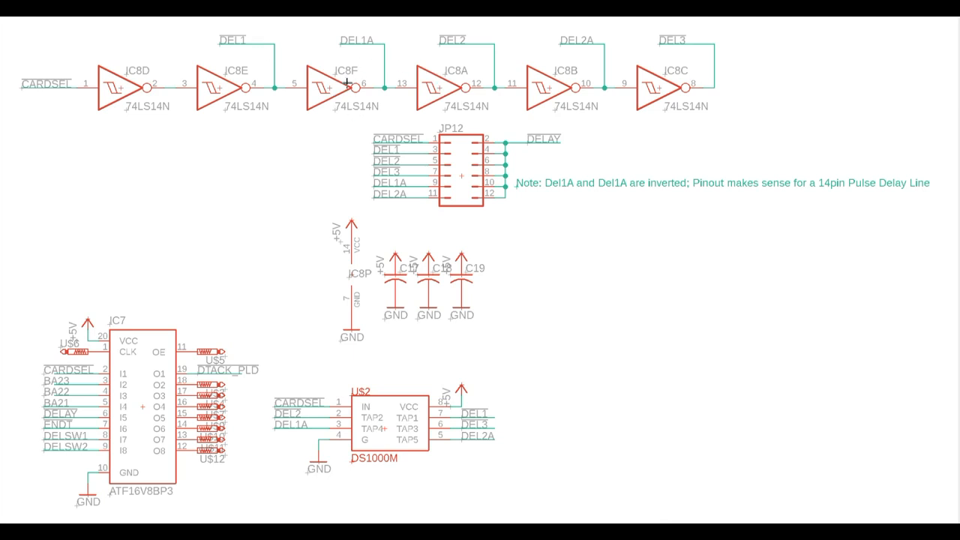
mouse_move(758, 77)
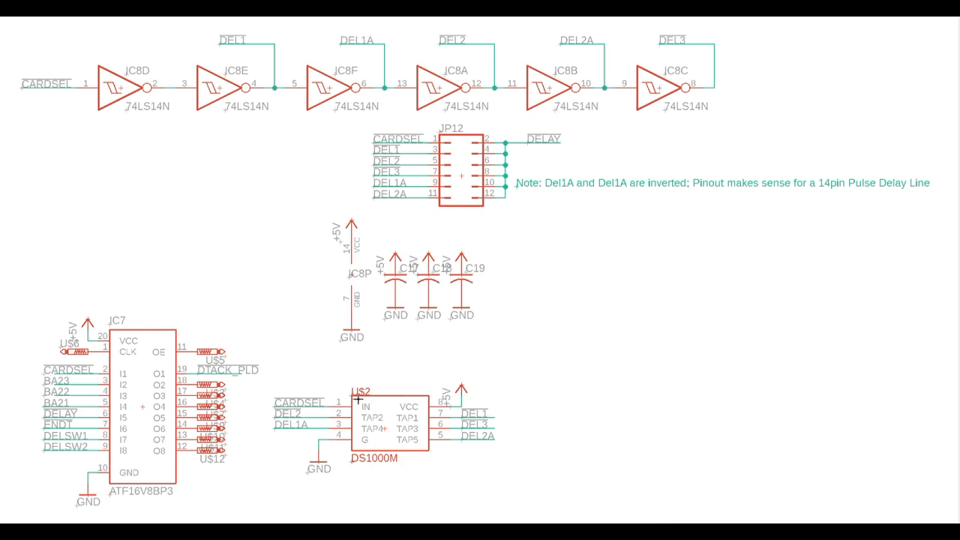
mouse_move(381, 435)
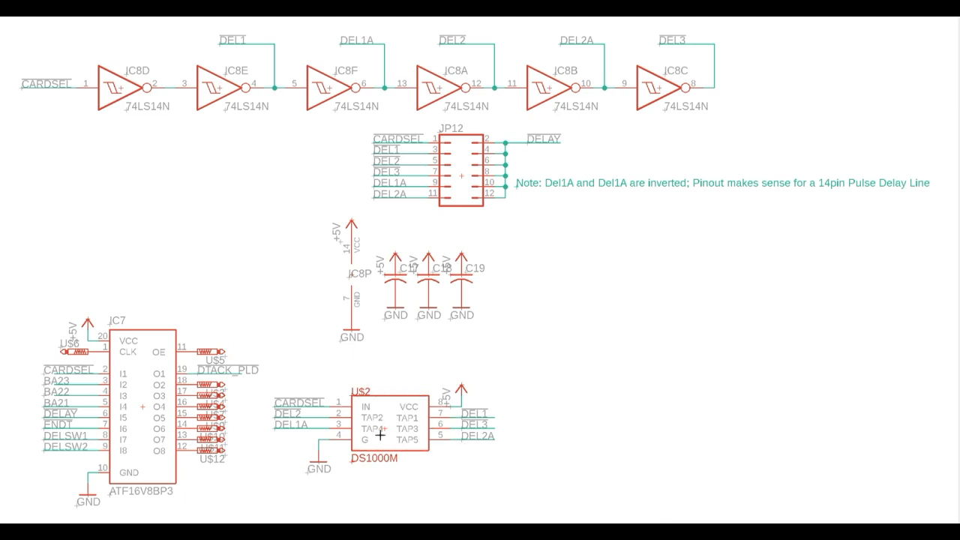
mouse_move(458, 185)
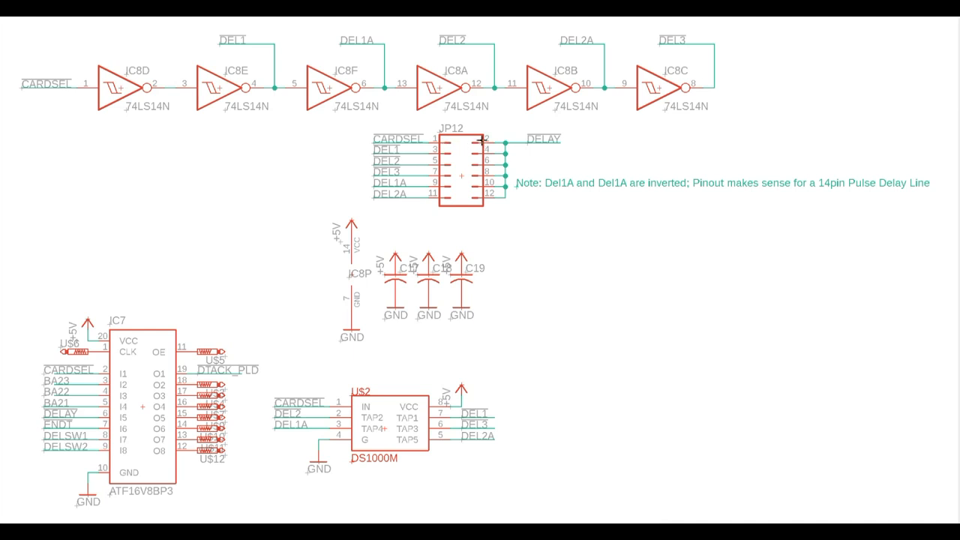
mouse_move(480, 142)
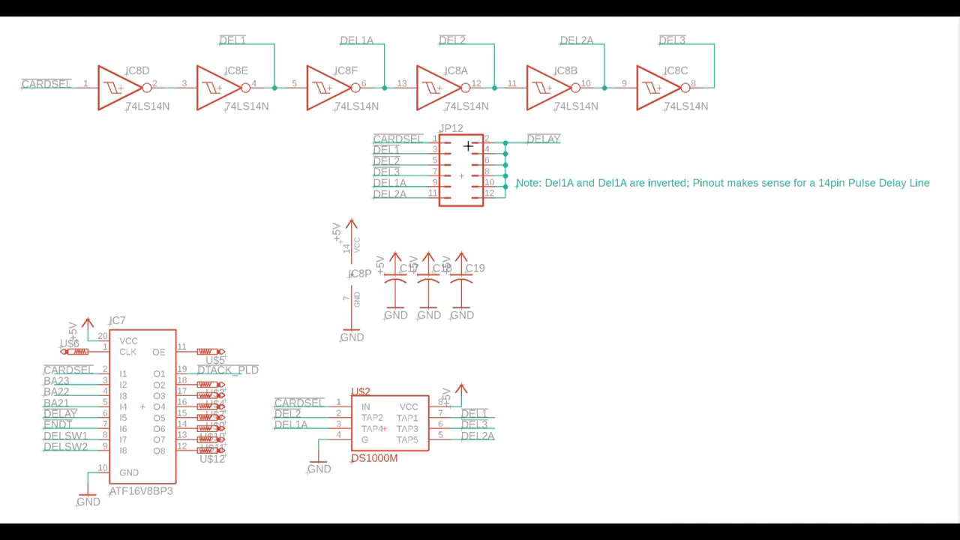
mouse_move(450, 146)
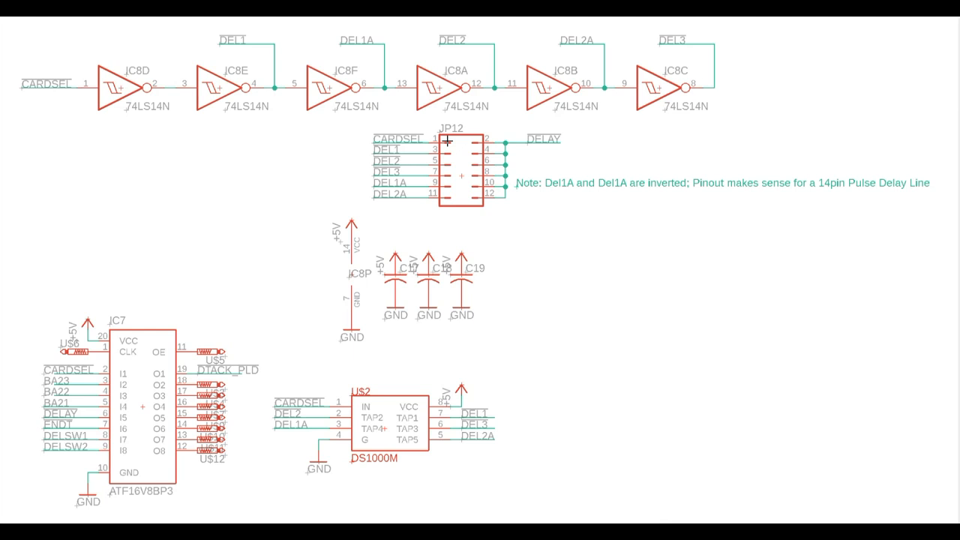
mouse_move(365, 190)
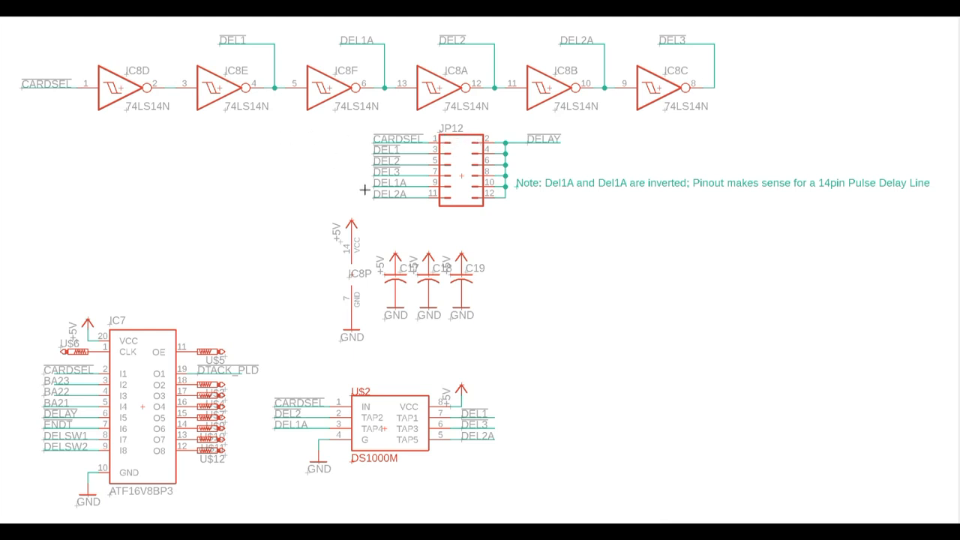
mouse_move(264, 369)
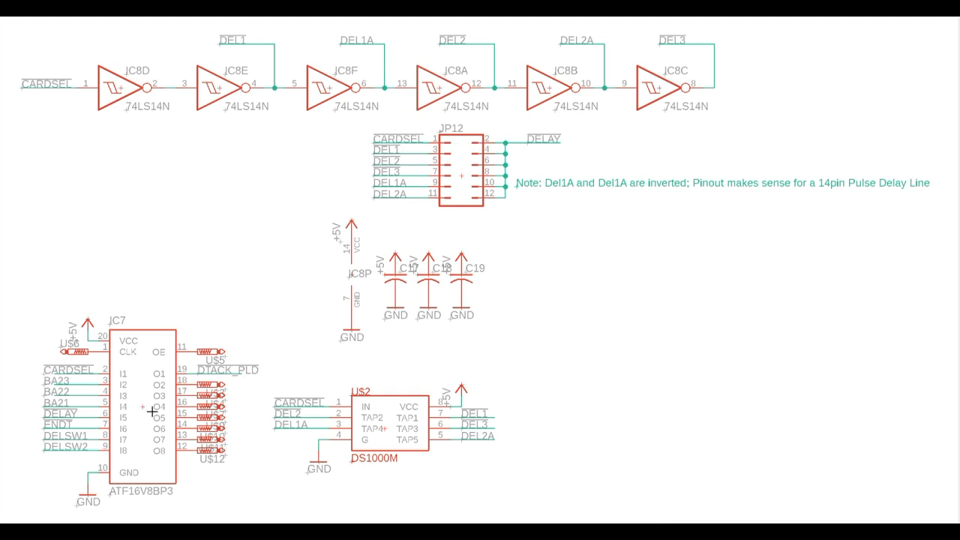
mouse_move(445, 146)
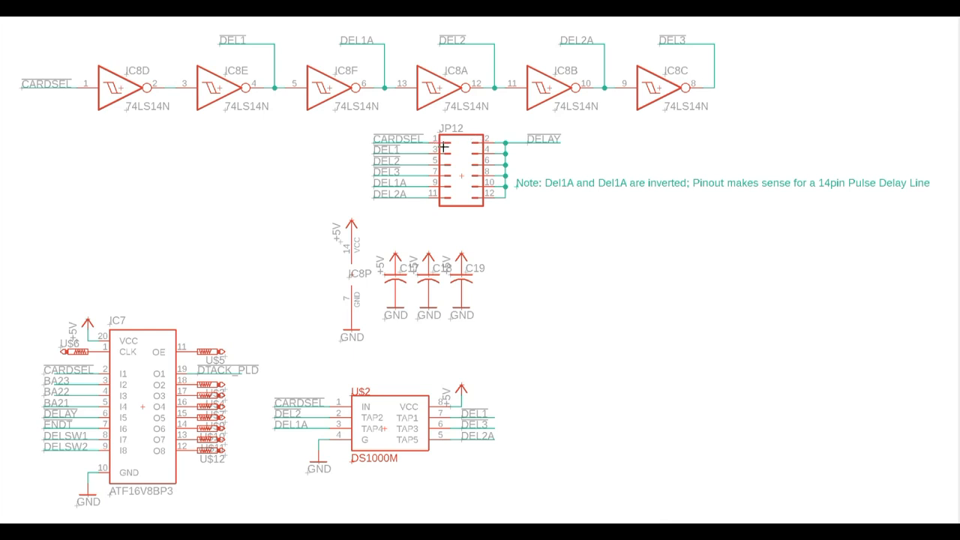
mouse_move(708, 429)
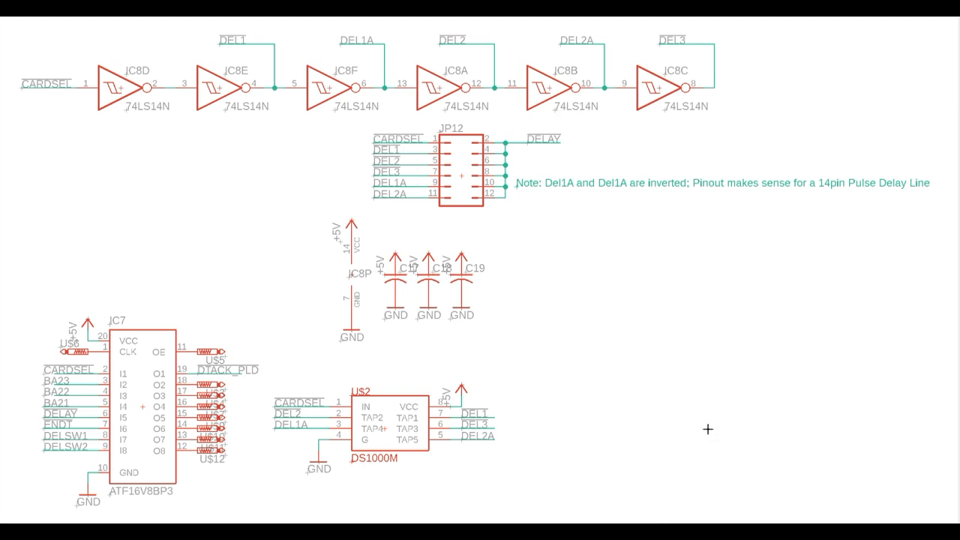
mouse_move(499, 421)
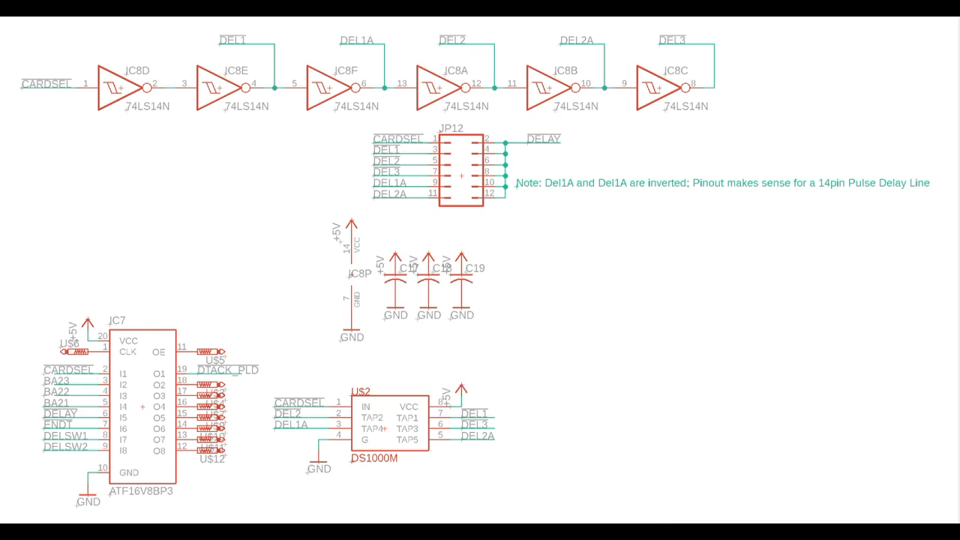
mouse_move(317, 246)
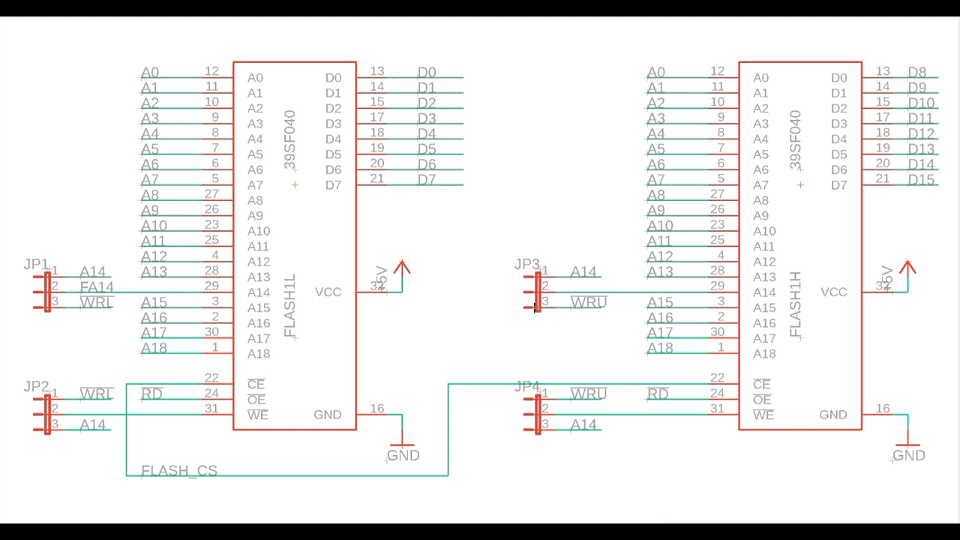
scroll("down", 3)
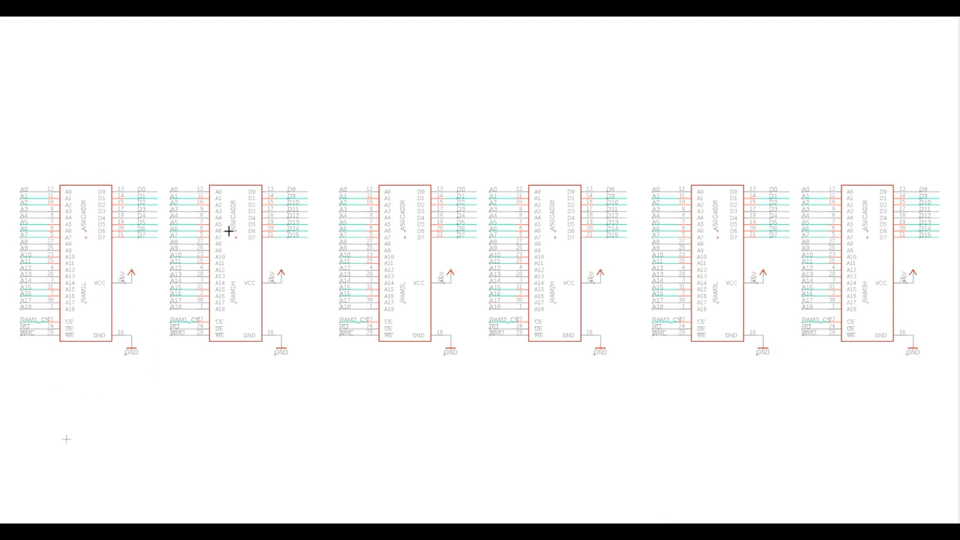
mouse_move(222, 255)
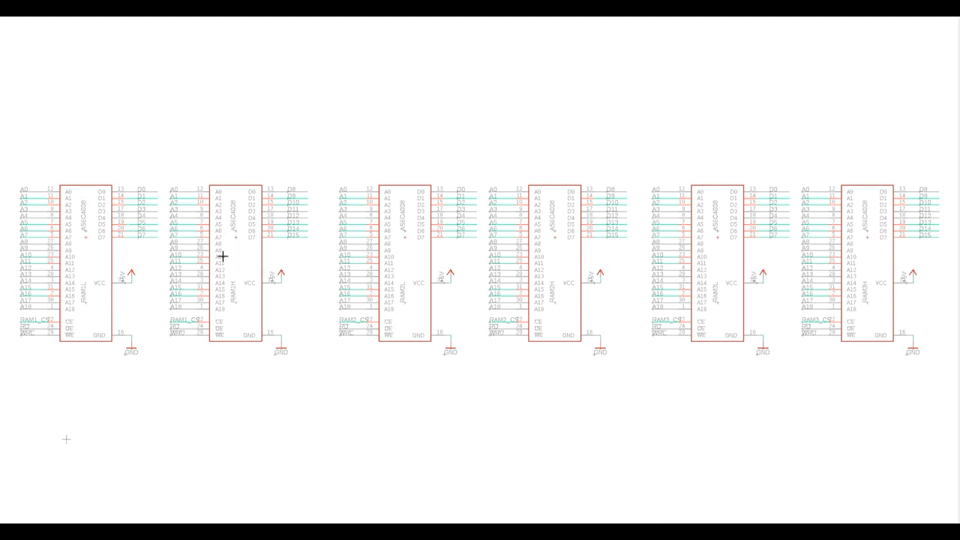
mouse_move(251, 248)
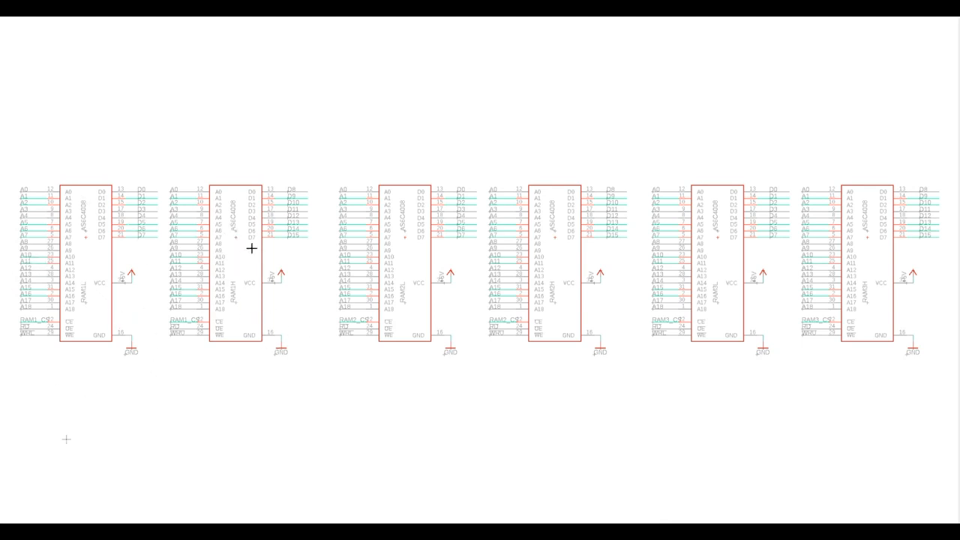
mouse_move(563, 312)
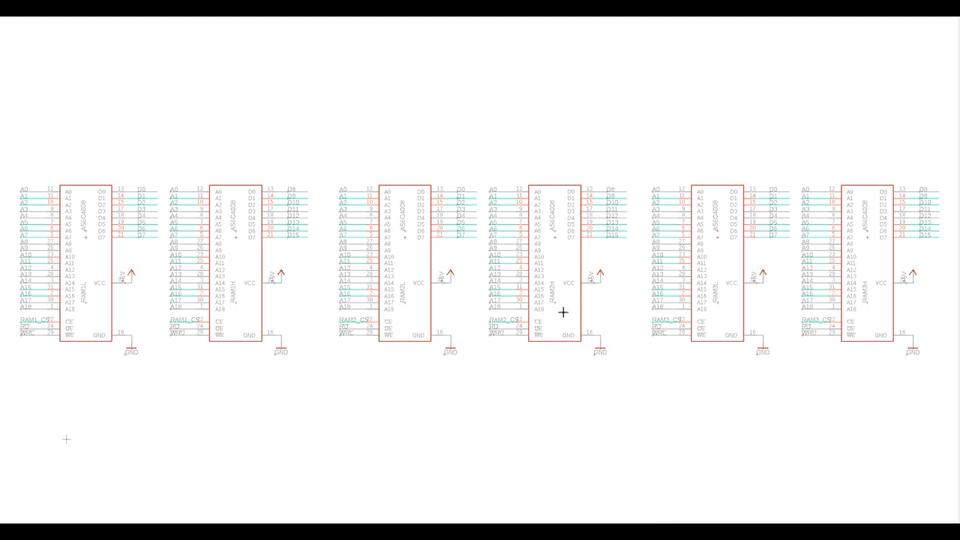